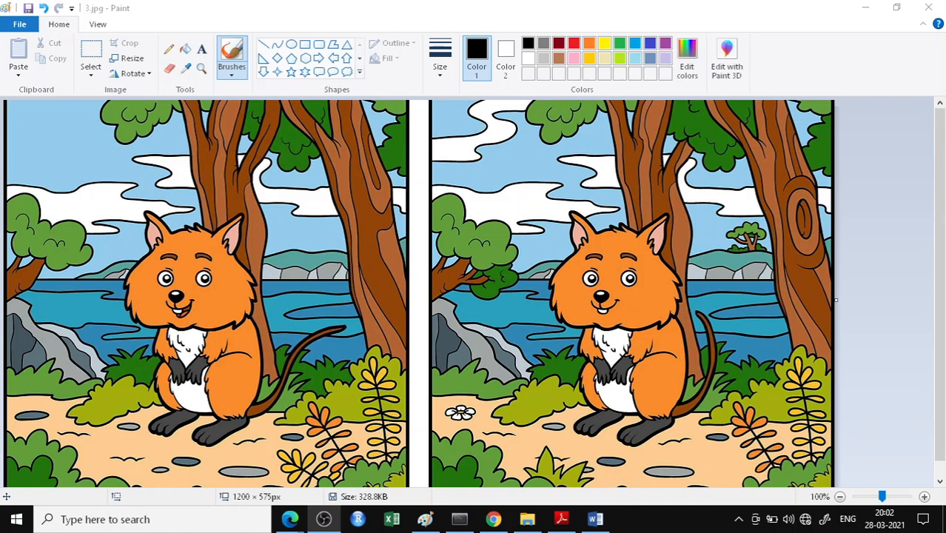
mouse_move(342, 391)
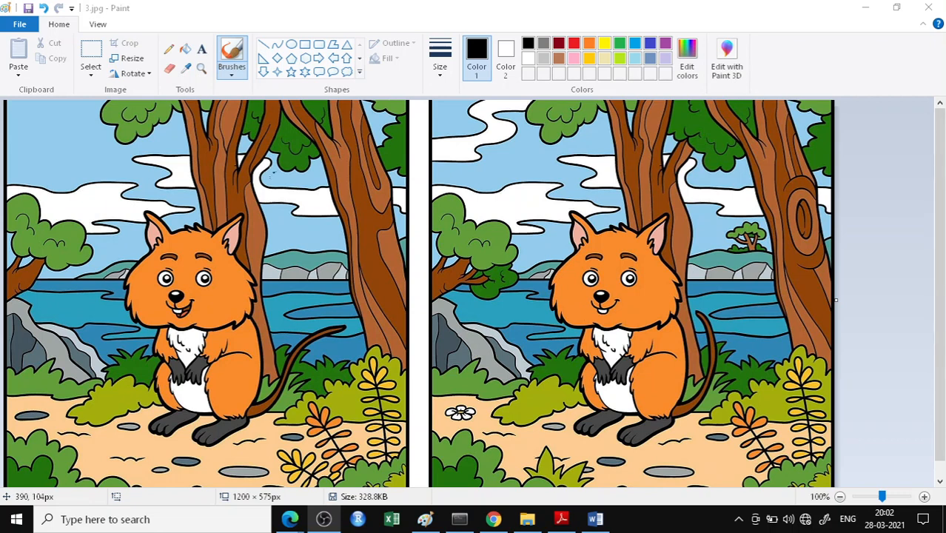
mouse_move(13, 148)
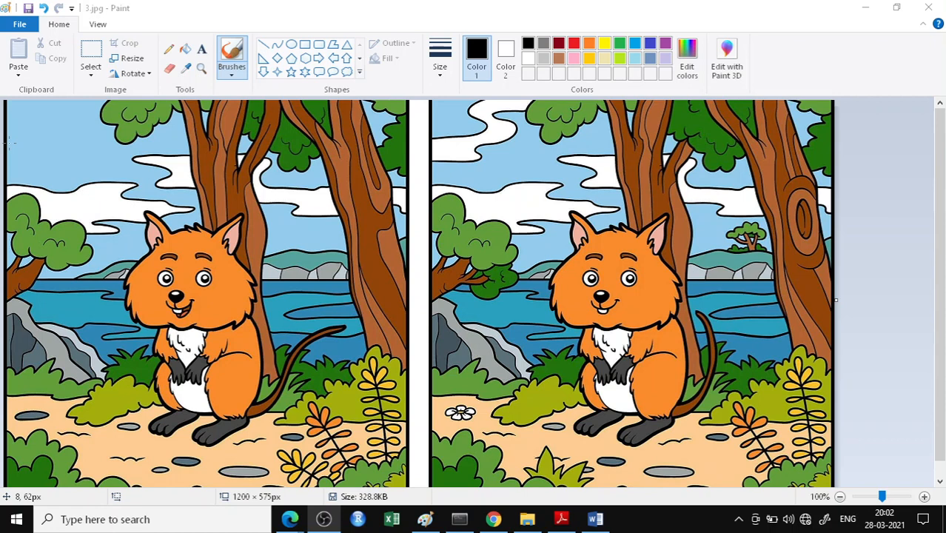
mouse_move(5, 145)
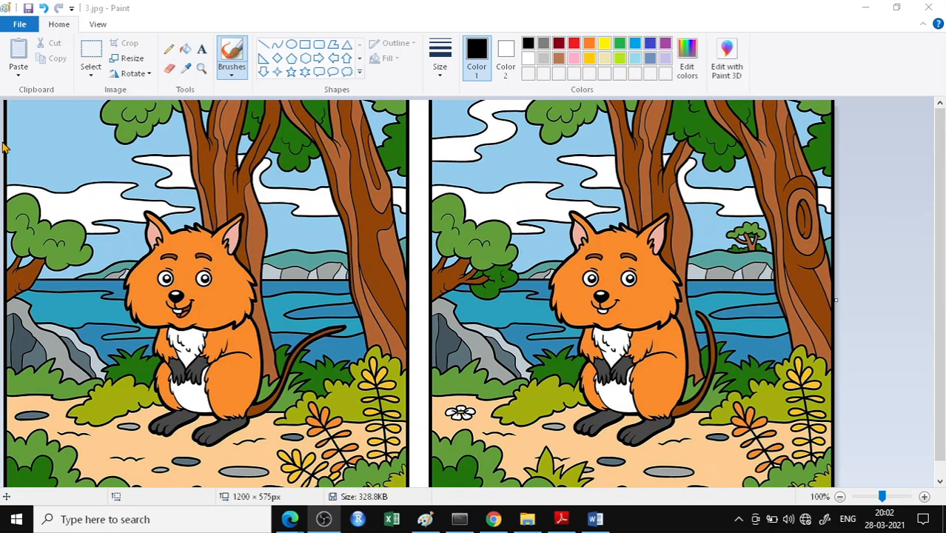
mouse_move(443, 128)
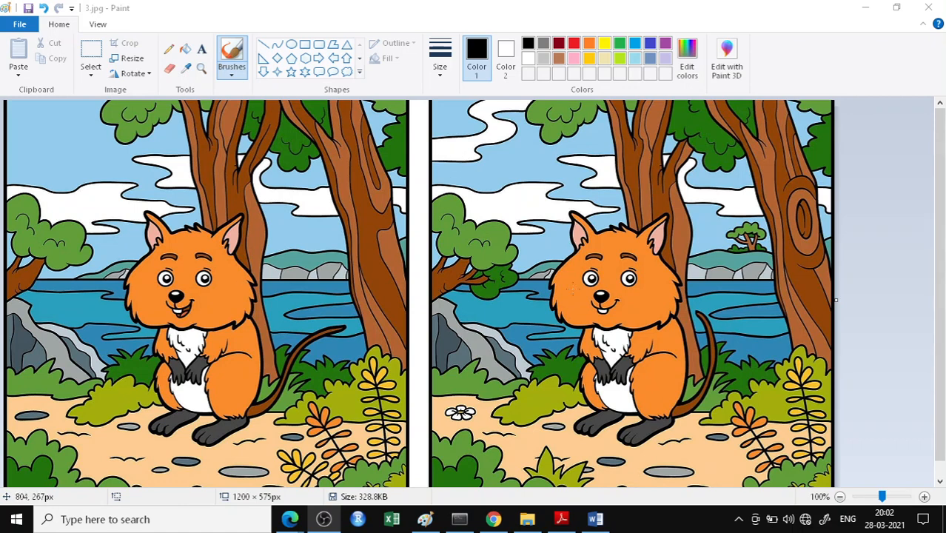
mouse_move(492, 126)
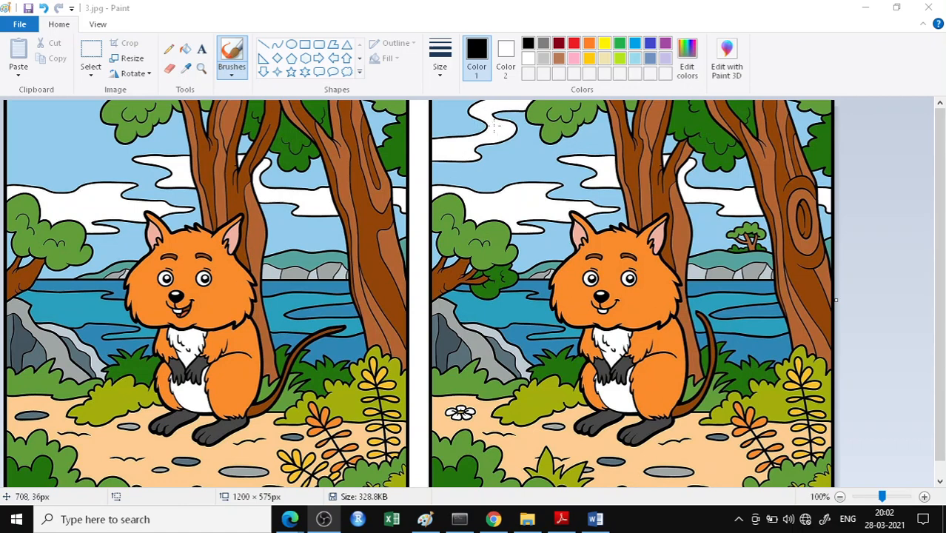
mouse_move(710, 294)
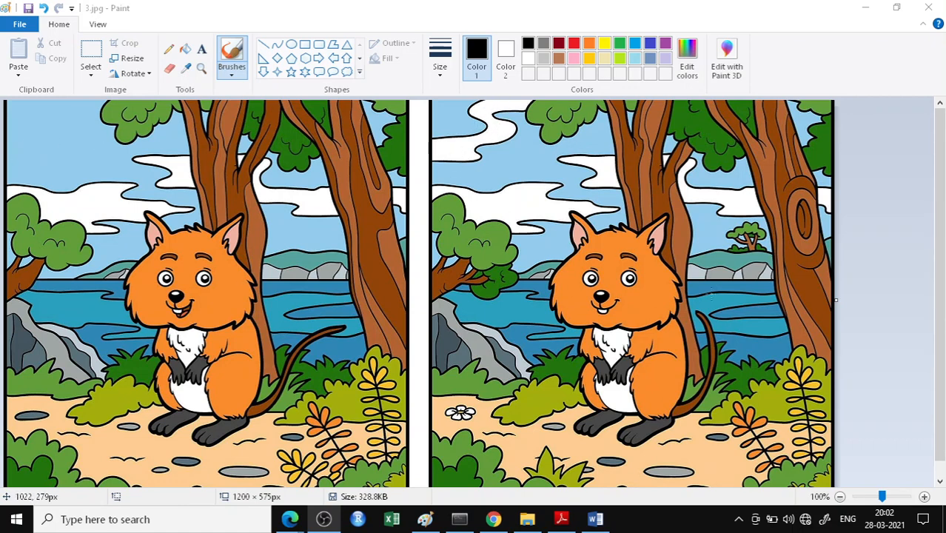
mouse_move(214, 230)
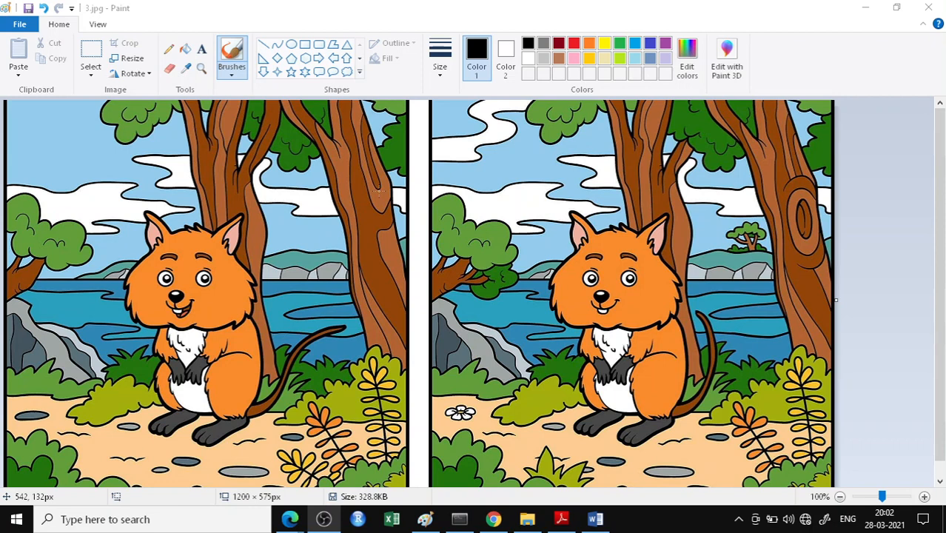
mouse_move(869, 248)
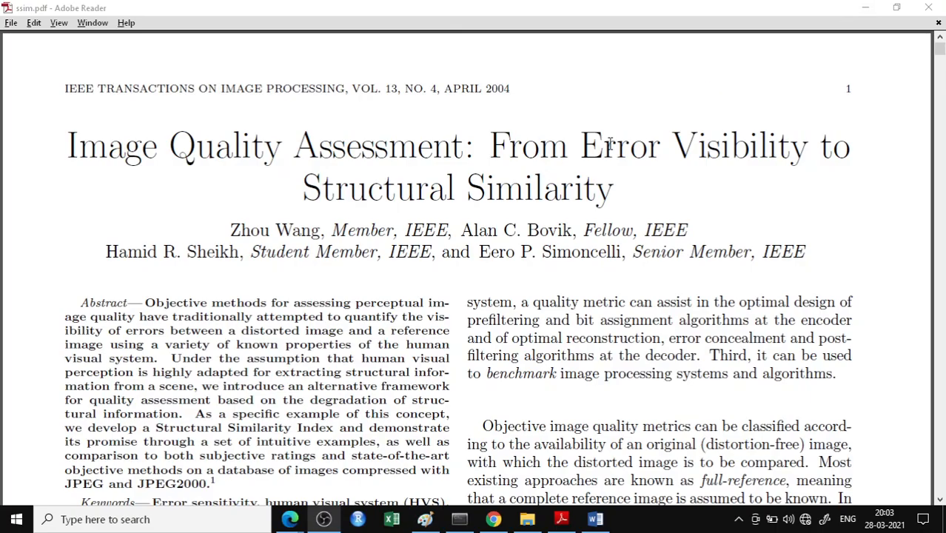
mouse_move(88, 161)
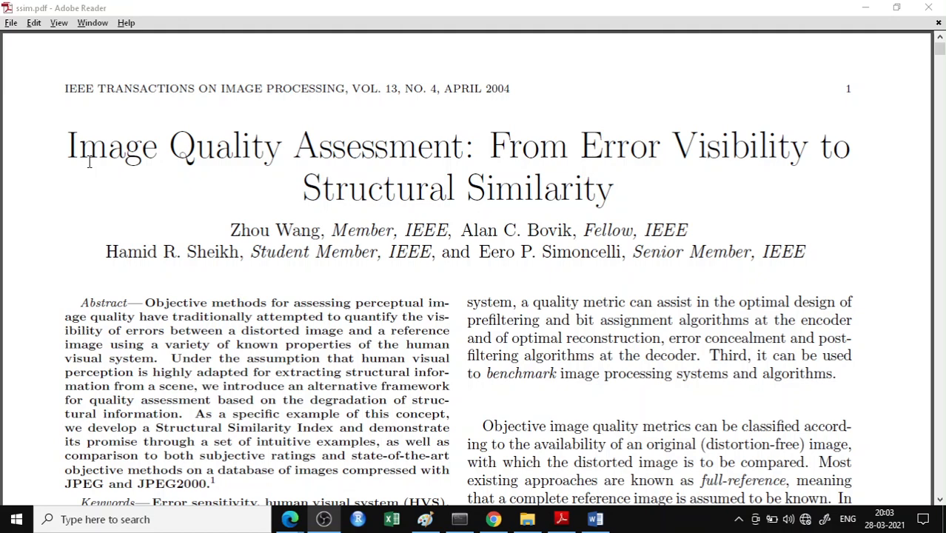
mouse_move(236, 231)
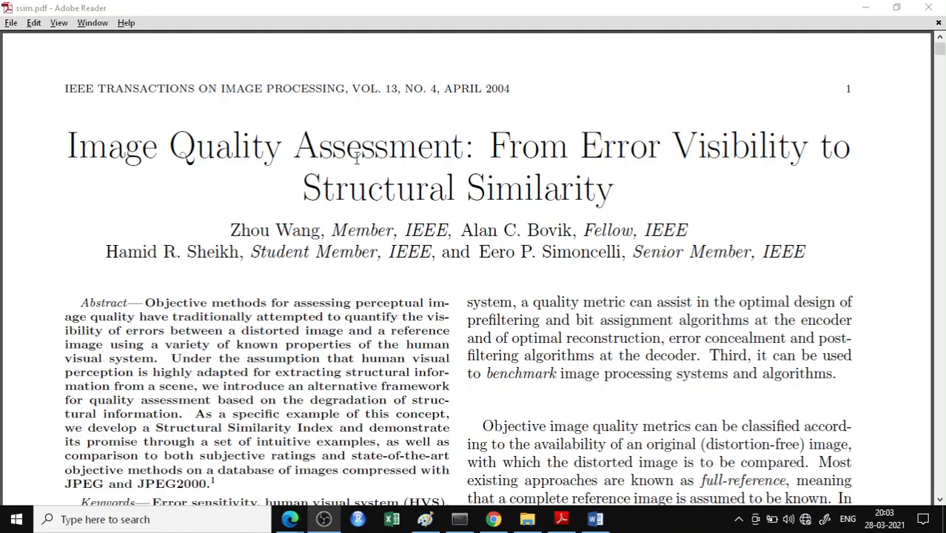
mouse_move(419, 154)
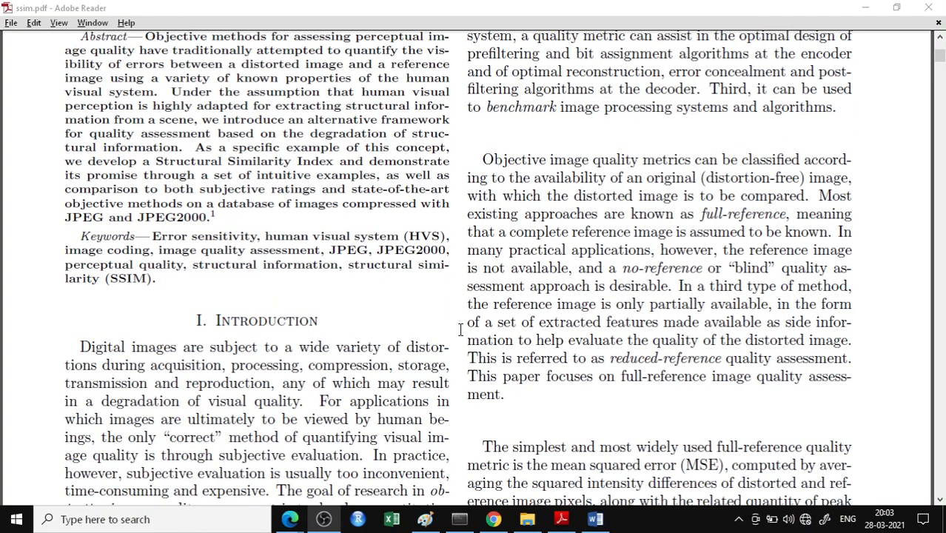
Step: Scroll the SSIM paper from the title page down to section B, The Structural SIMilarity (SSIM) Index
scroll("down", 3)
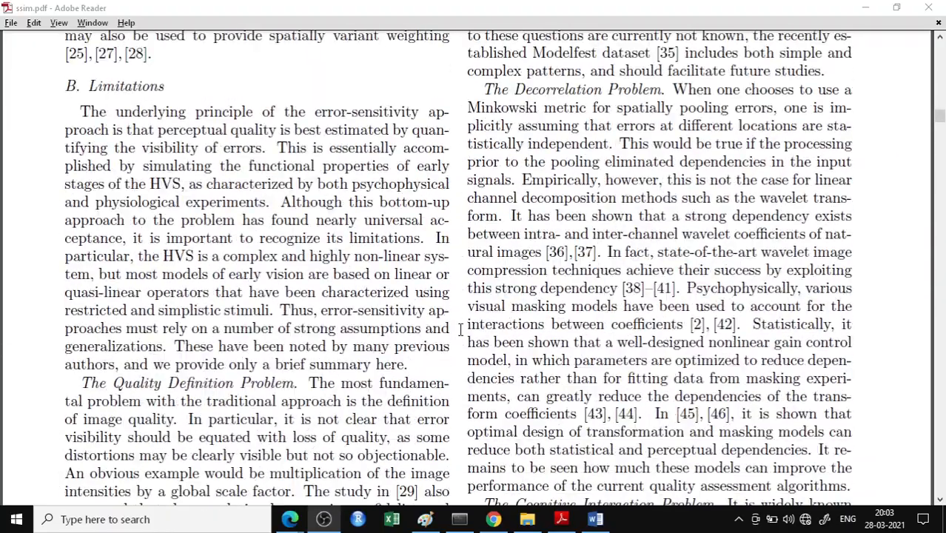
scroll("down", 3)
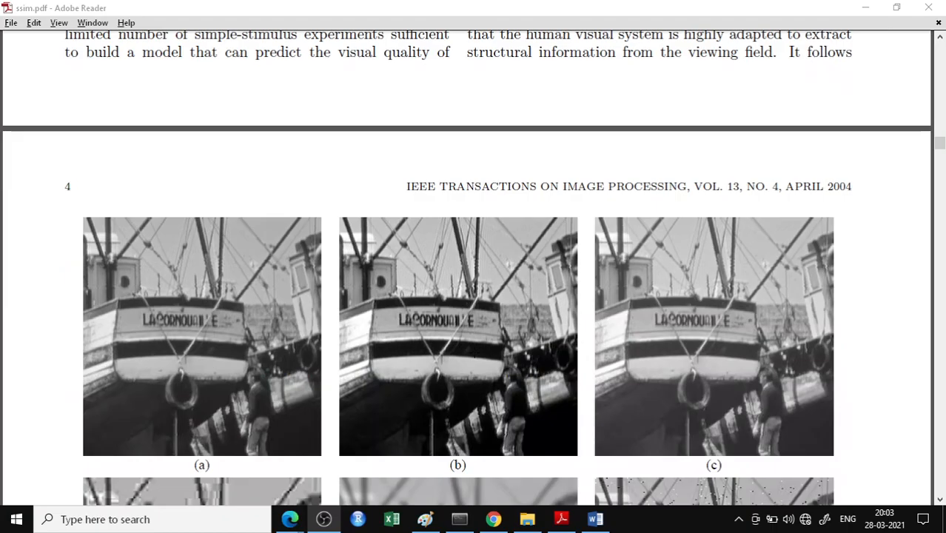
scroll("down", 3)
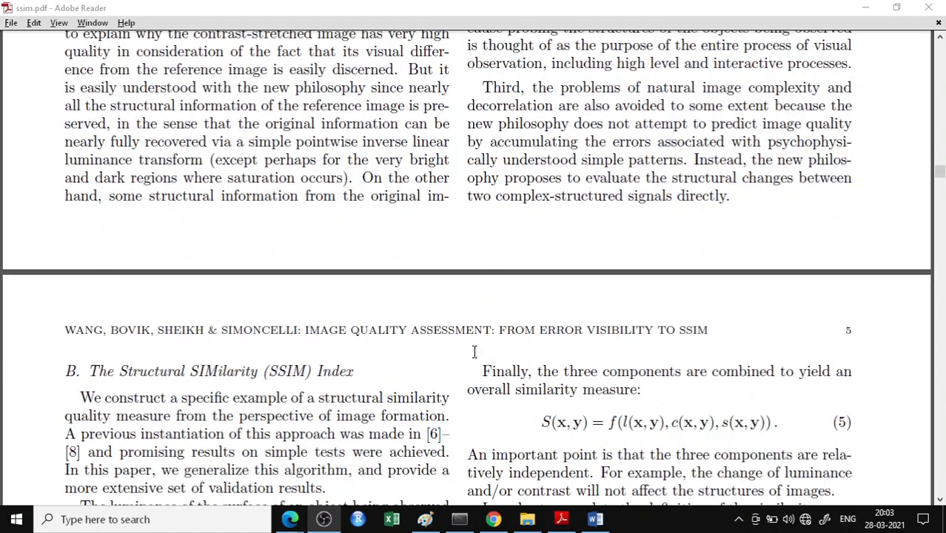
scroll("down", 3)
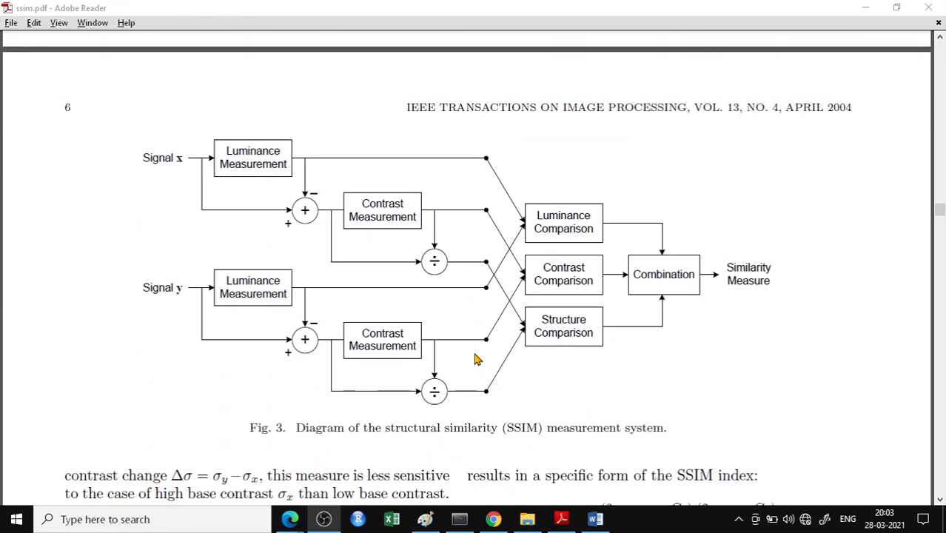
Step: Scroll page 6 further to show equation 13 below the Fig. 3 diagram
scroll("down", 3)
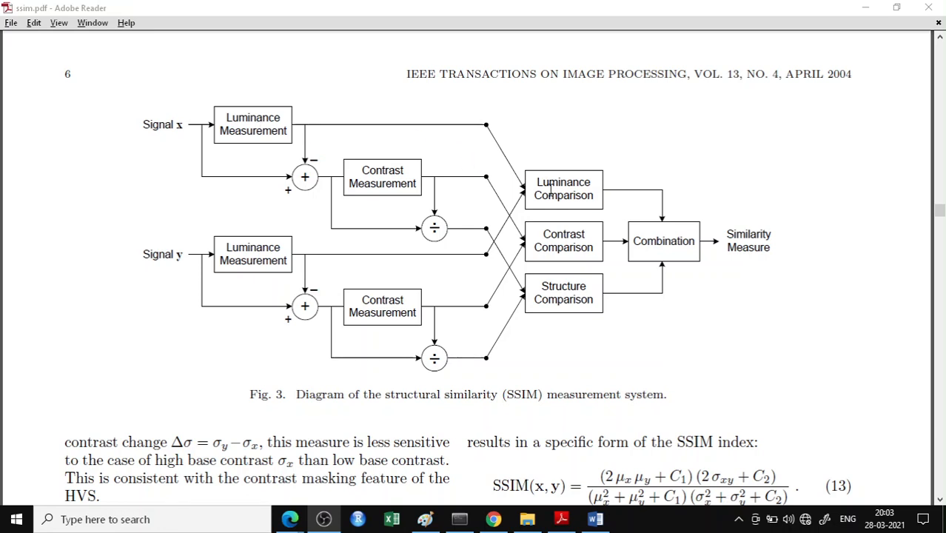
mouse_move(620, 194)
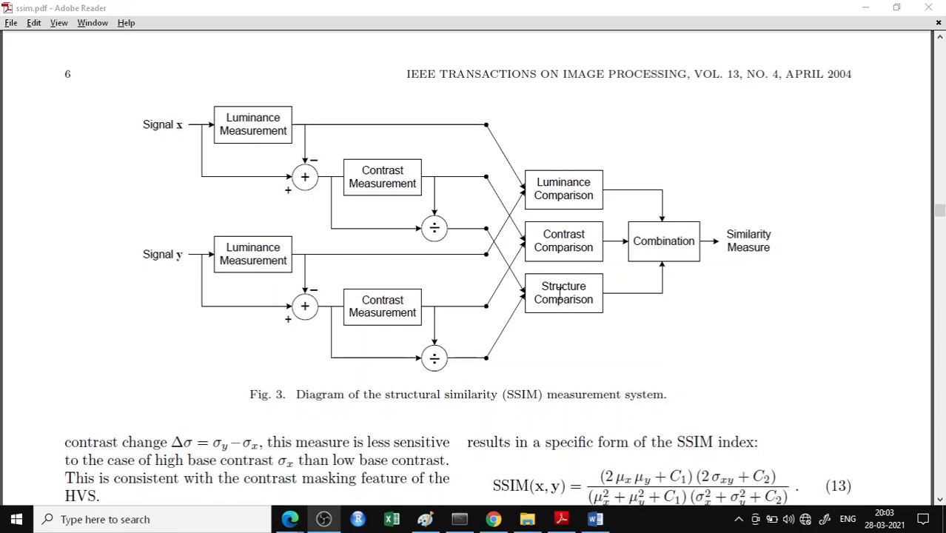
mouse_move(729, 259)
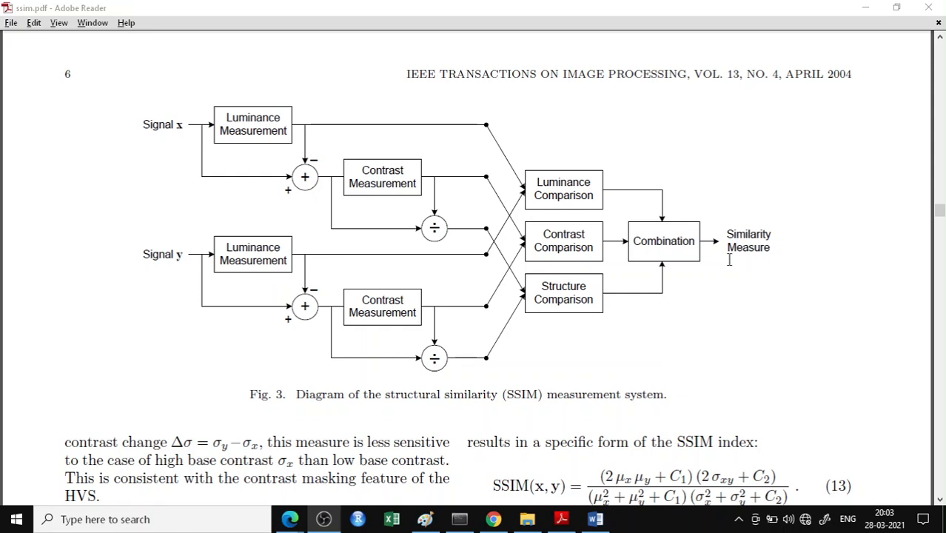
mouse_move(757, 253)
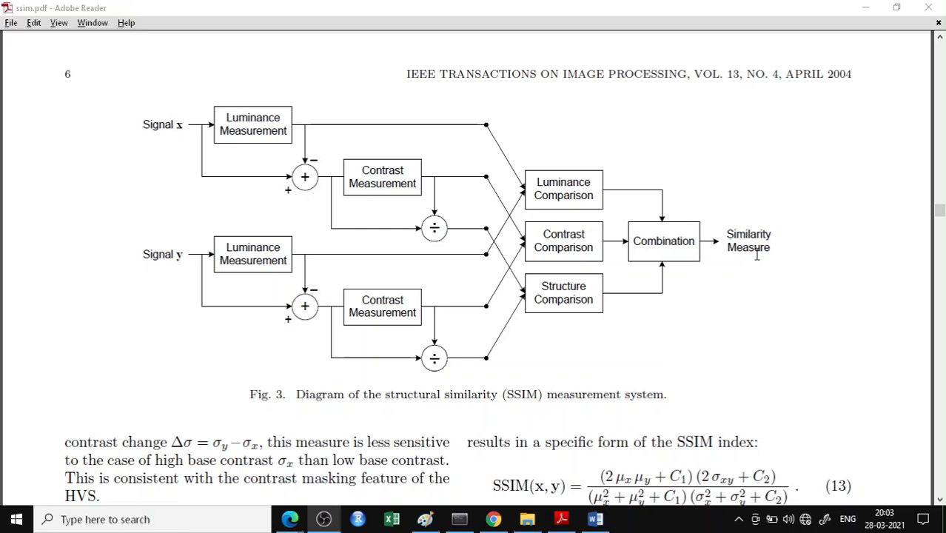
mouse_move(729, 227)
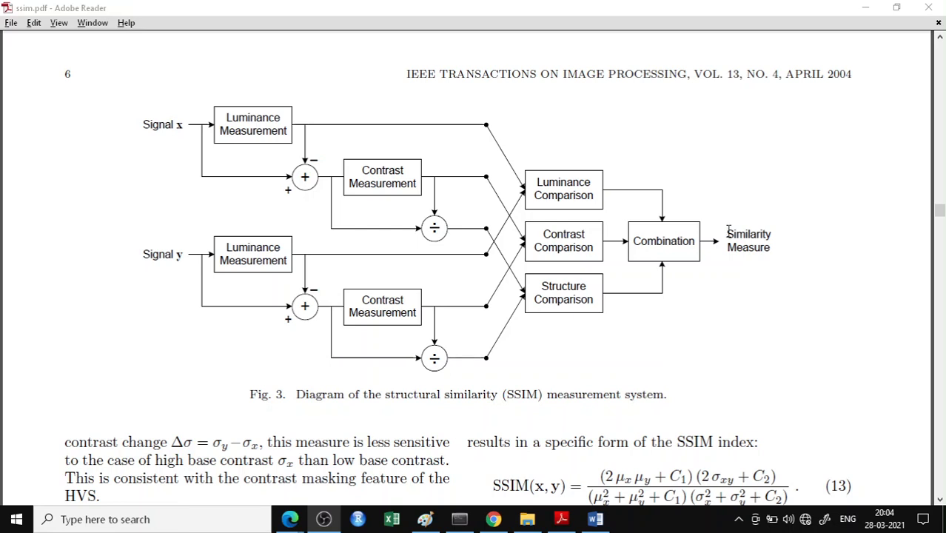
mouse_move(758, 314)
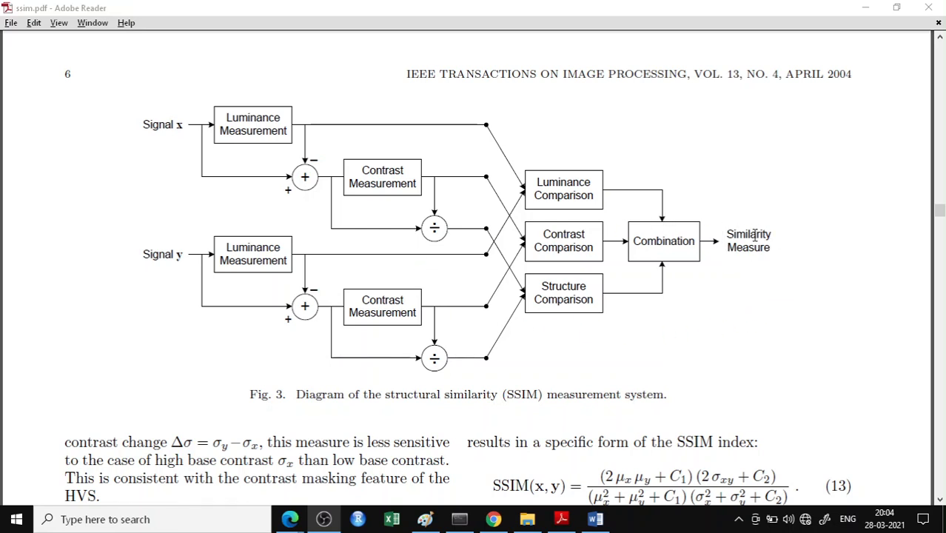
mouse_move(826, 65)
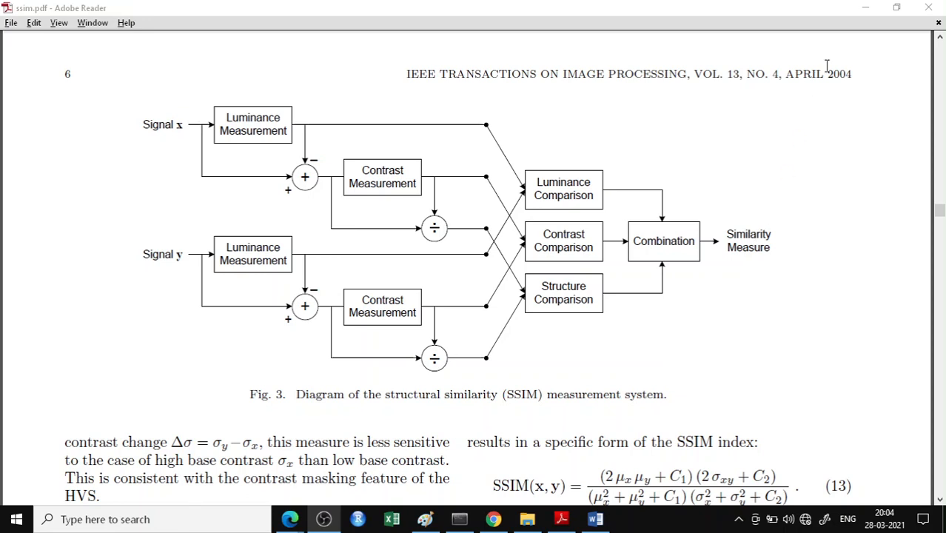
mouse_move(860, 67)
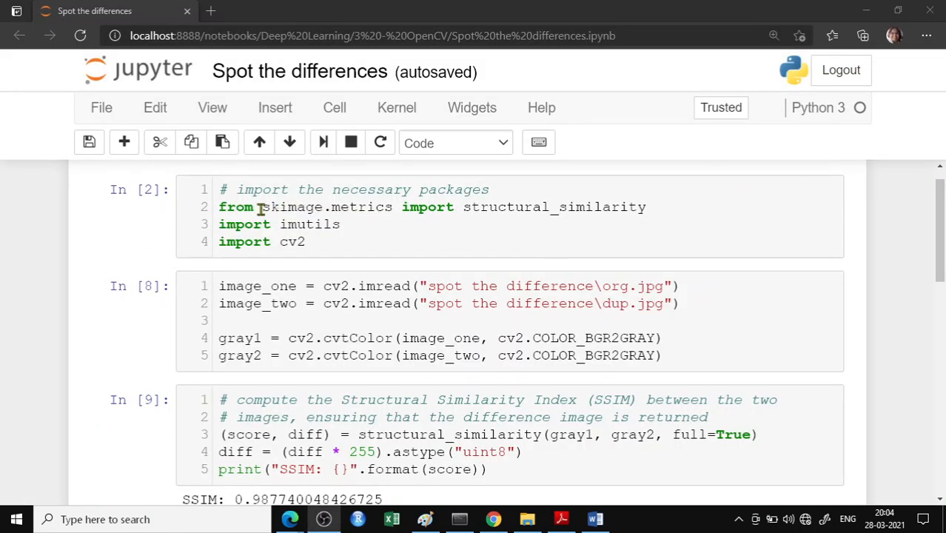
mouse_move(263, 208)
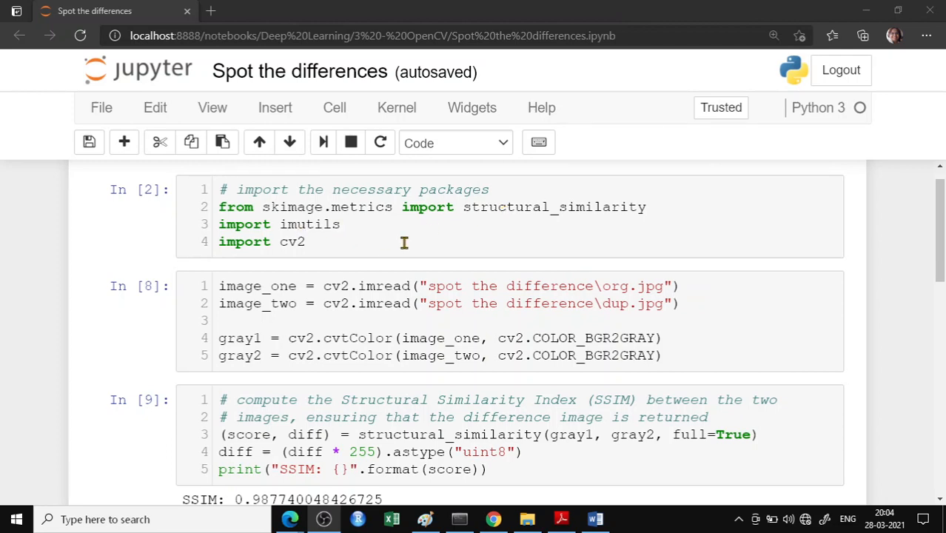
Step: Run the package imports cell and bring up the sample-images folder in File Explorer
left_click(403, 241)
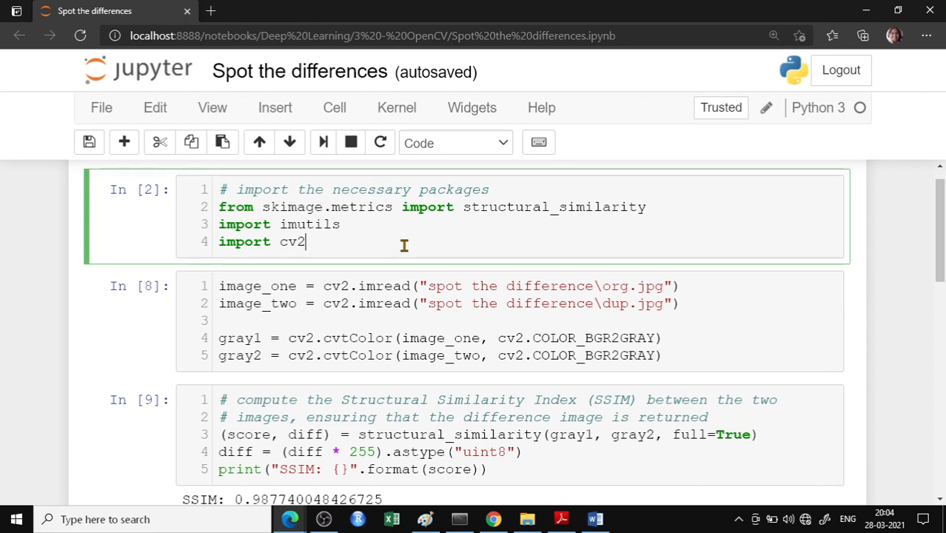
mouse_move(322, 142)
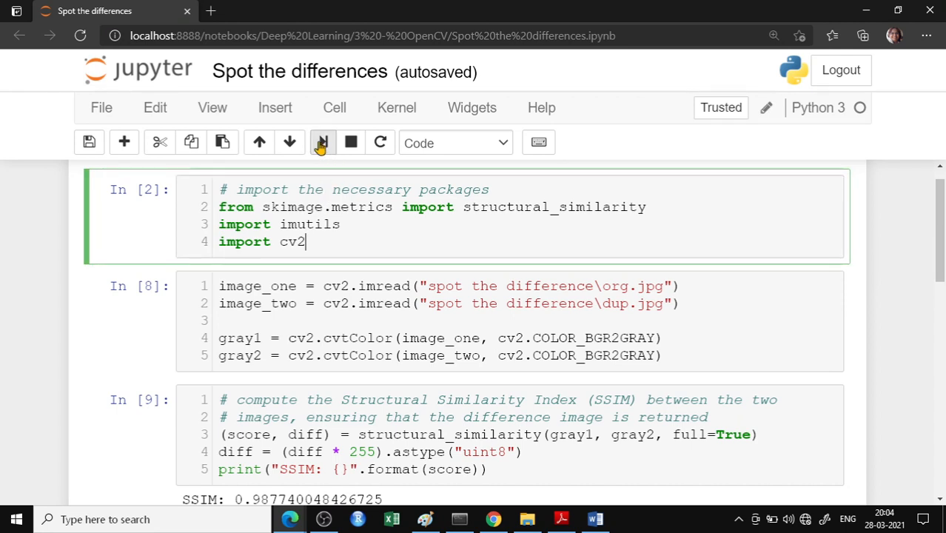
left_click(322, 142)
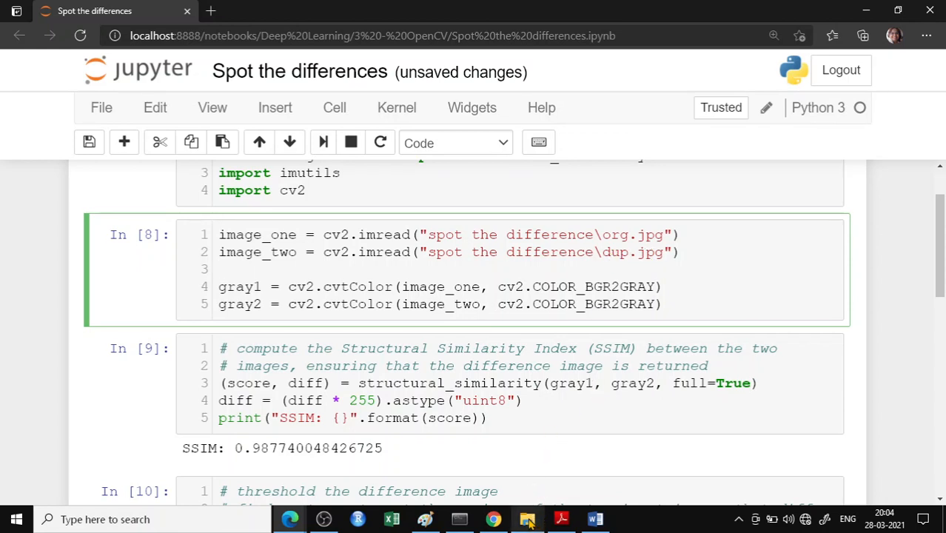
left_click(526, 519)
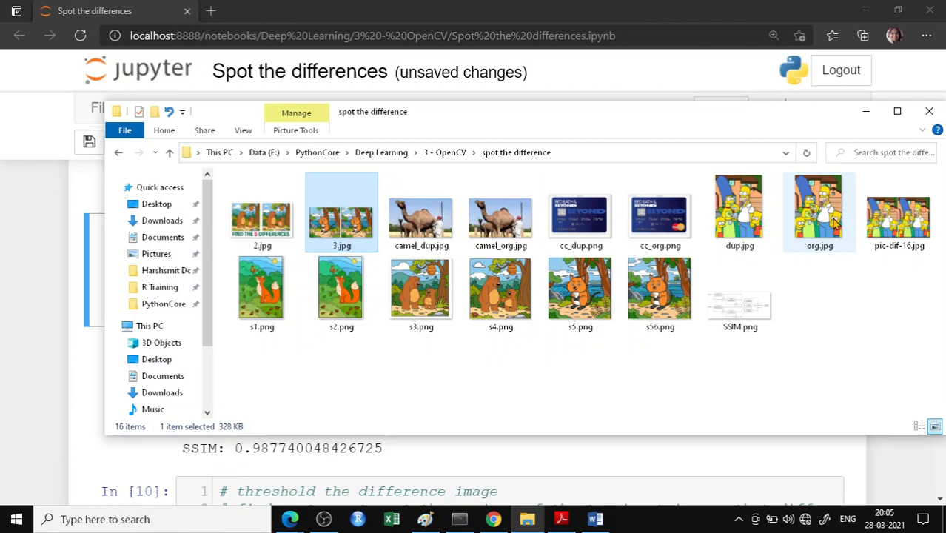
Step: Open org.jpg and dup.jpg in Paint side by side, then minimize Explorer
left_click(819, 211)
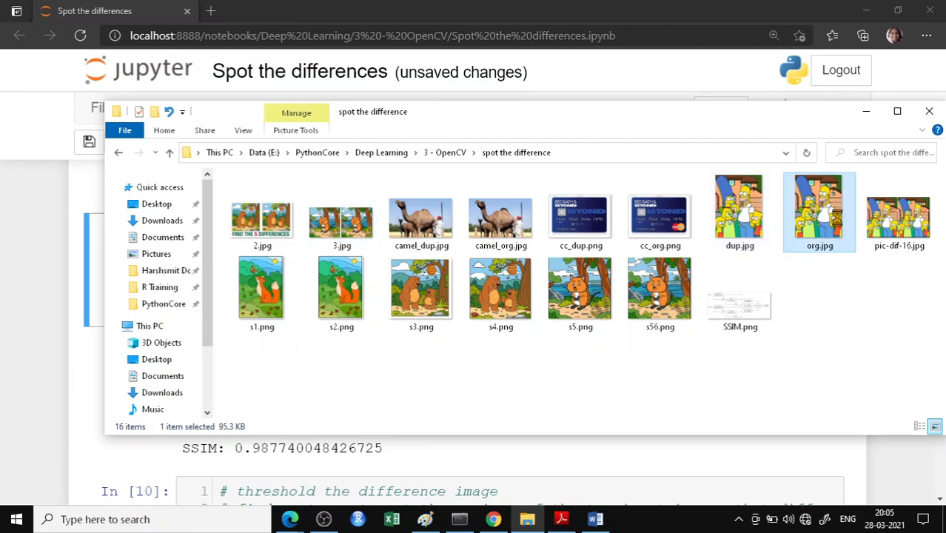
double_click(819, 211)
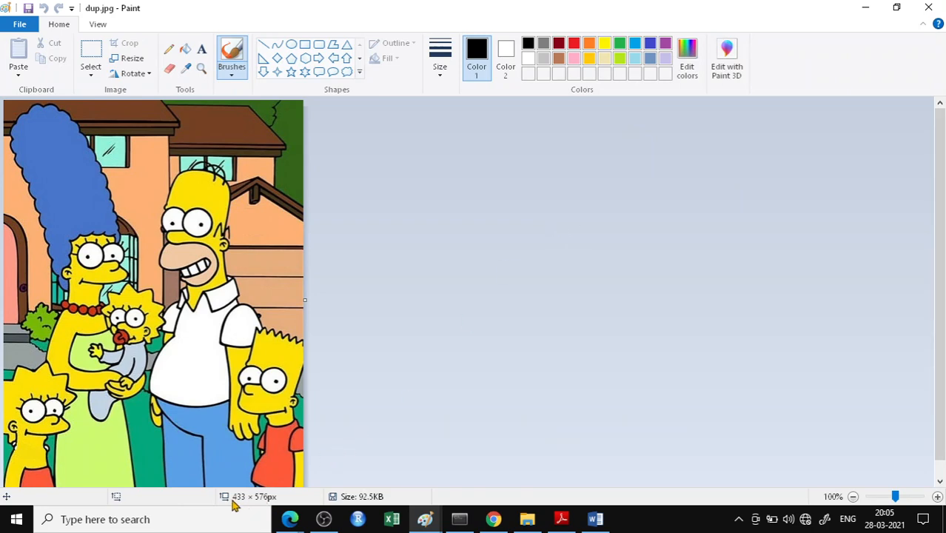
mouse_move(598, 20)
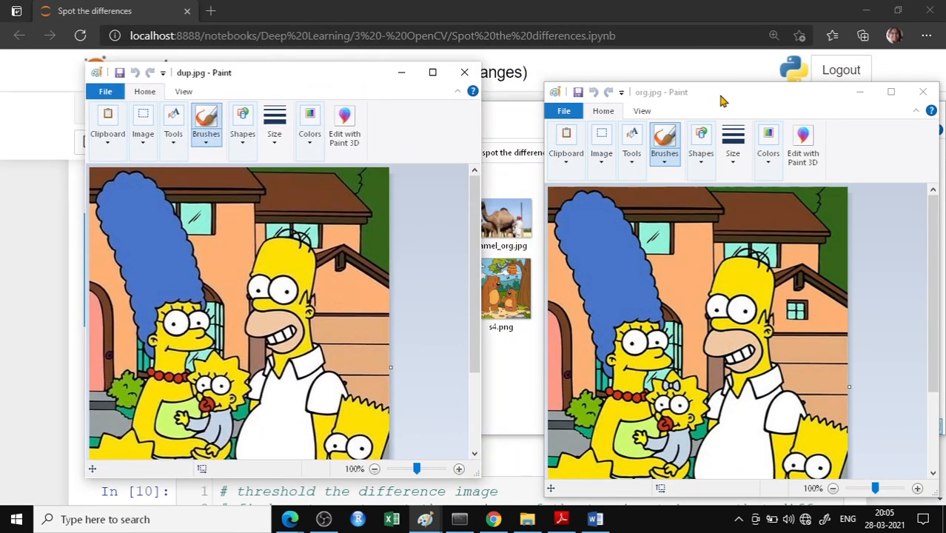
left_click_drag(722, 92, 666, 71)
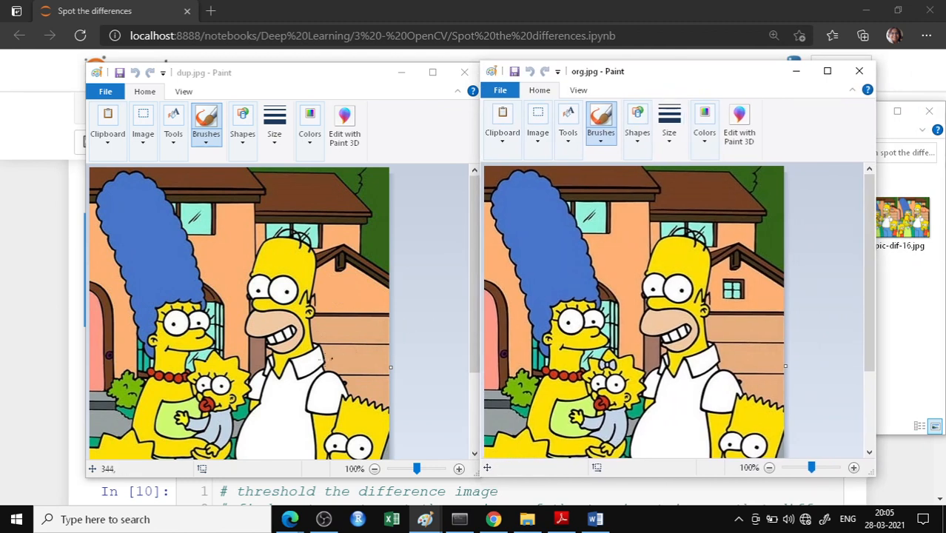
mouse_move(672, 307)
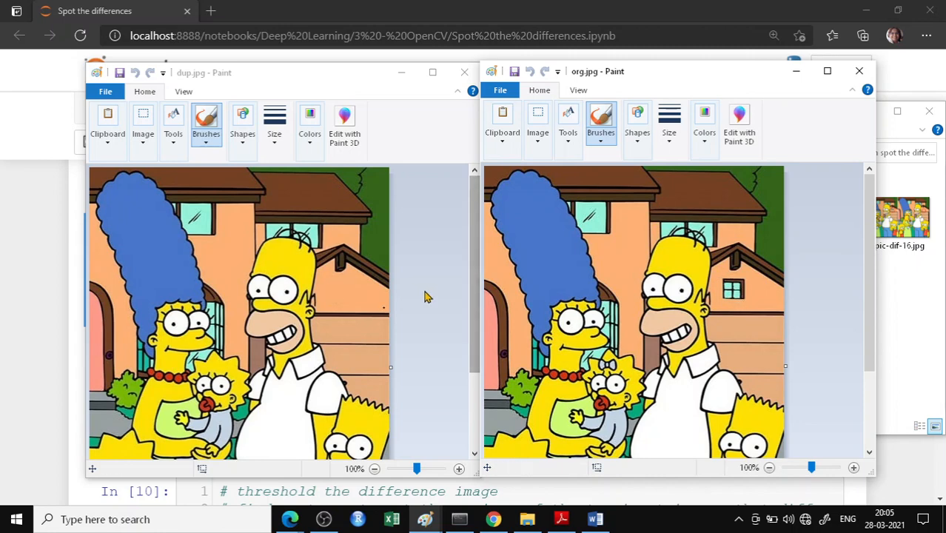
mouse_move(464, 72)
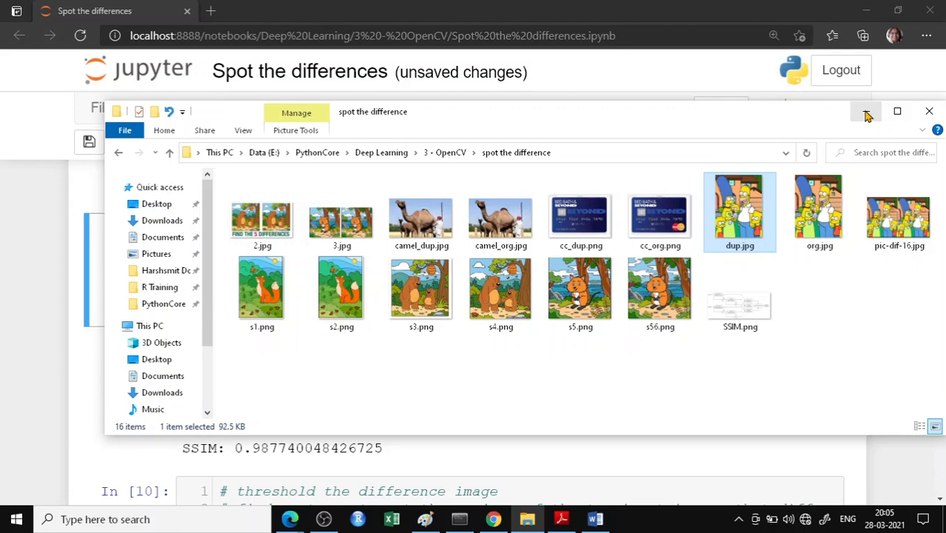
left_click(929, 111)
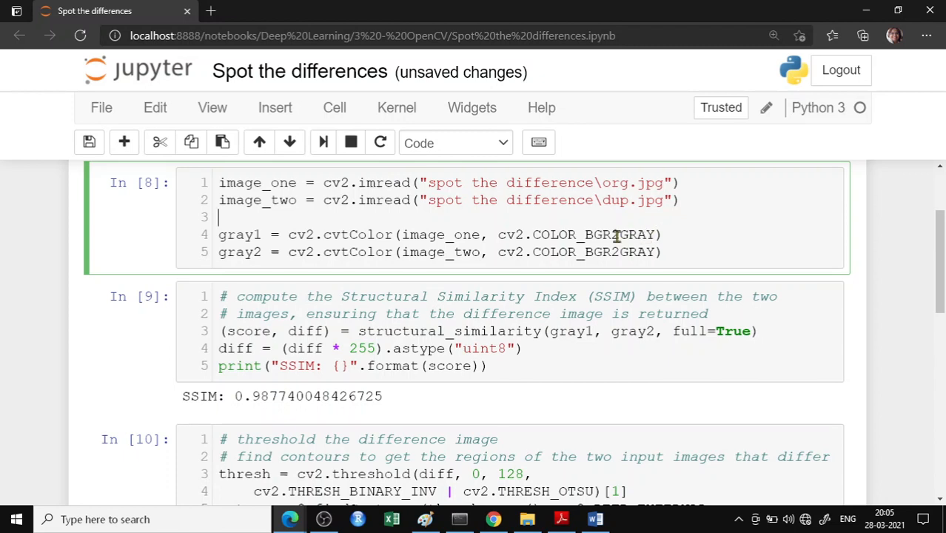
Step: Re-run the image-loading and SSIM comparison cells, highlighting the SSIM score output
double_click(449, 331)
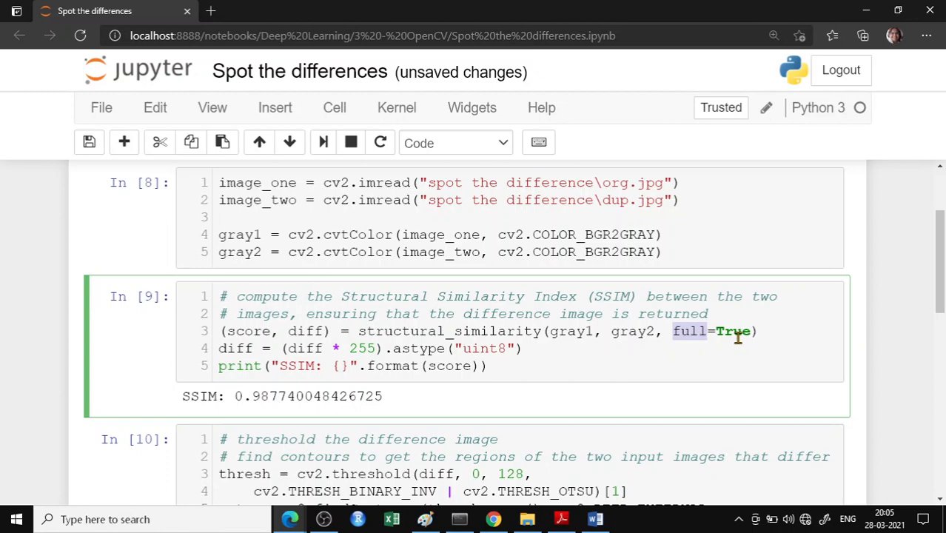
mouse_move(299, 348)
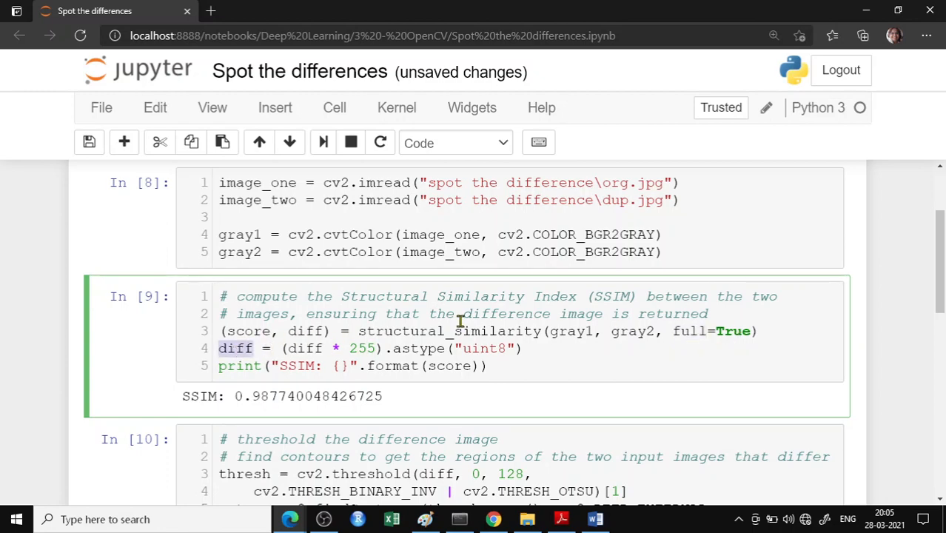
scroll("down", 3)
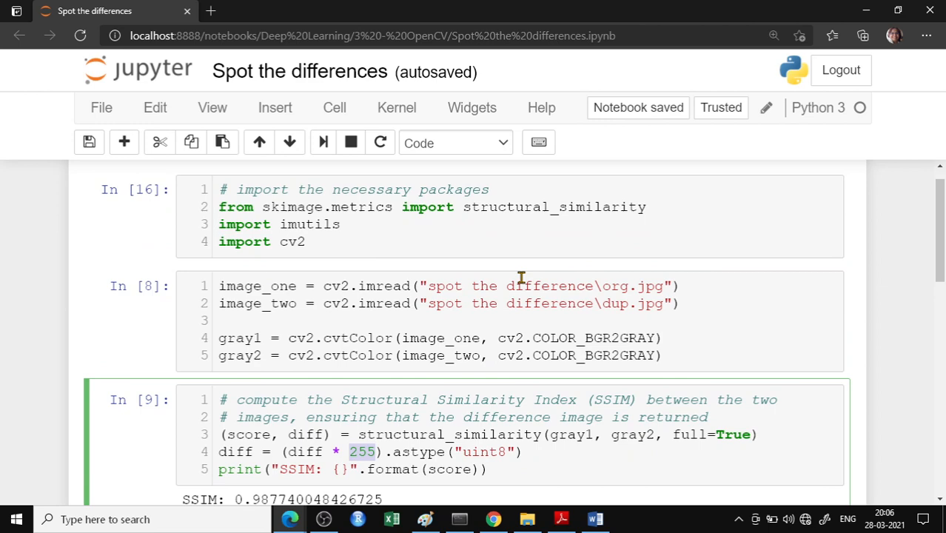
left_click(323, 142)
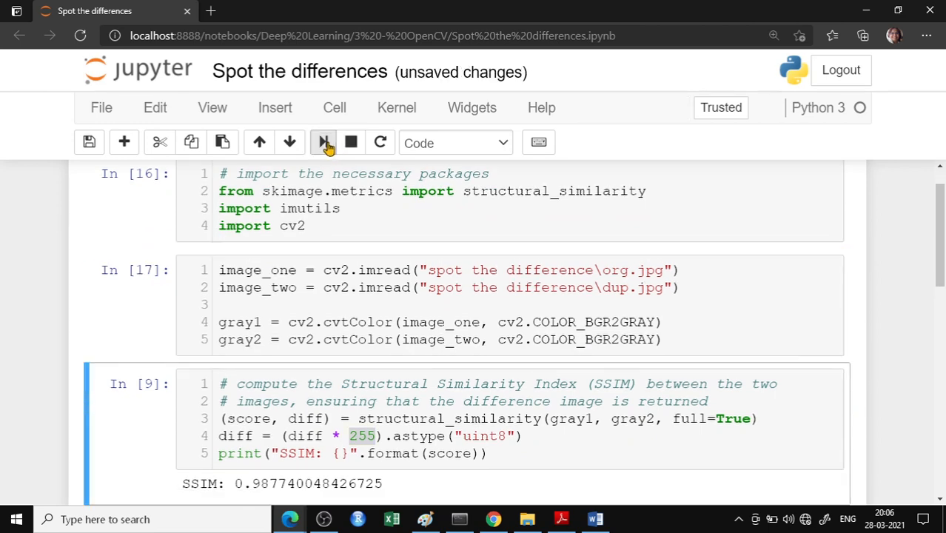
left_click(324, 142)
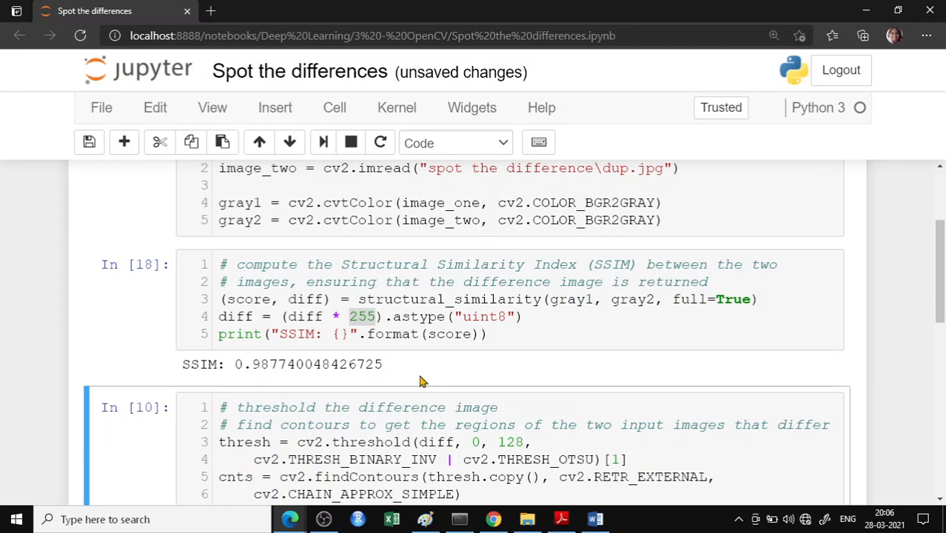
double_click(248, 363)
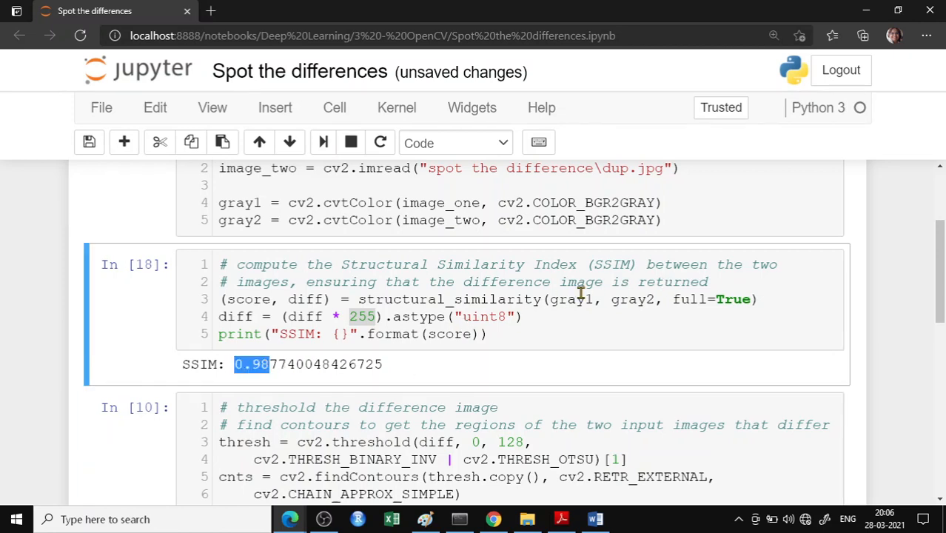
Step: Walk through the threshold, findContours and grab_contours code, then run it and the loop cell
scroll("down", 3)
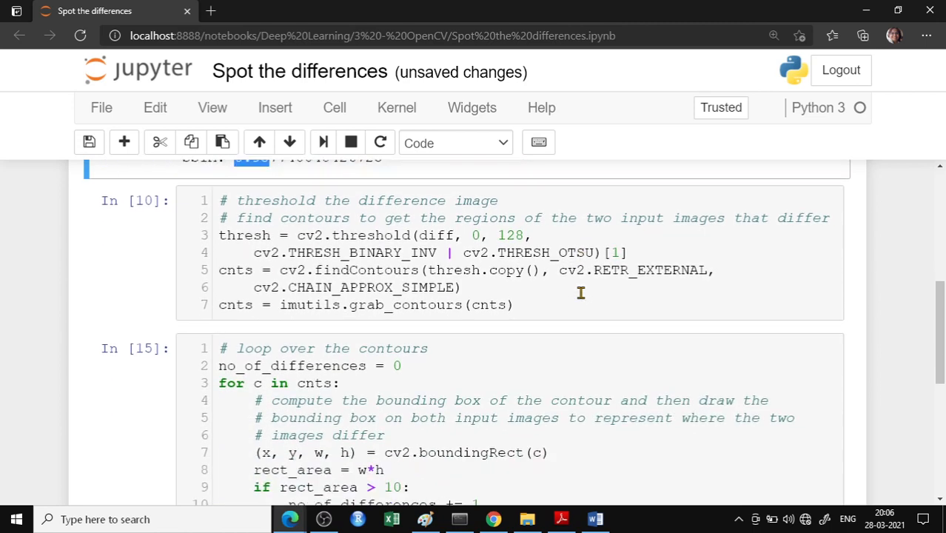
left_click(251, 235)
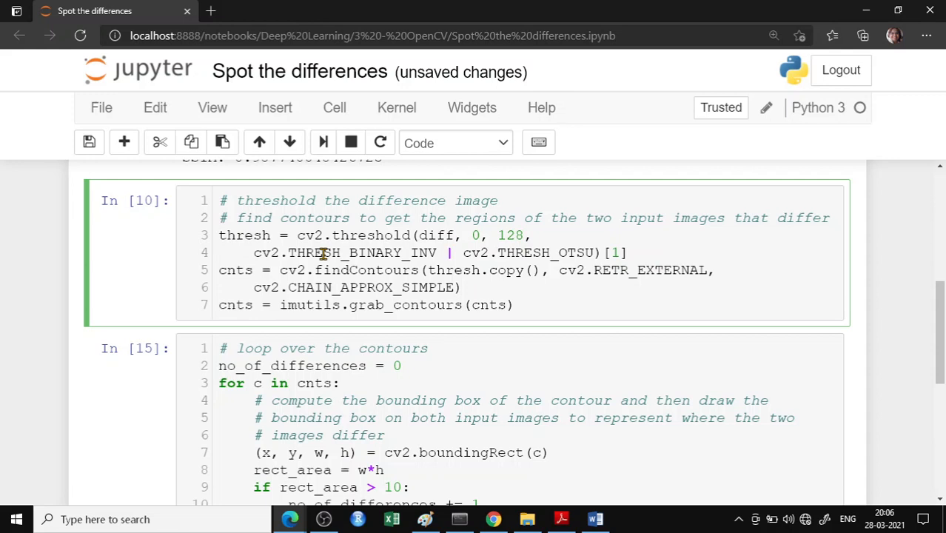
double_click(436, 234)
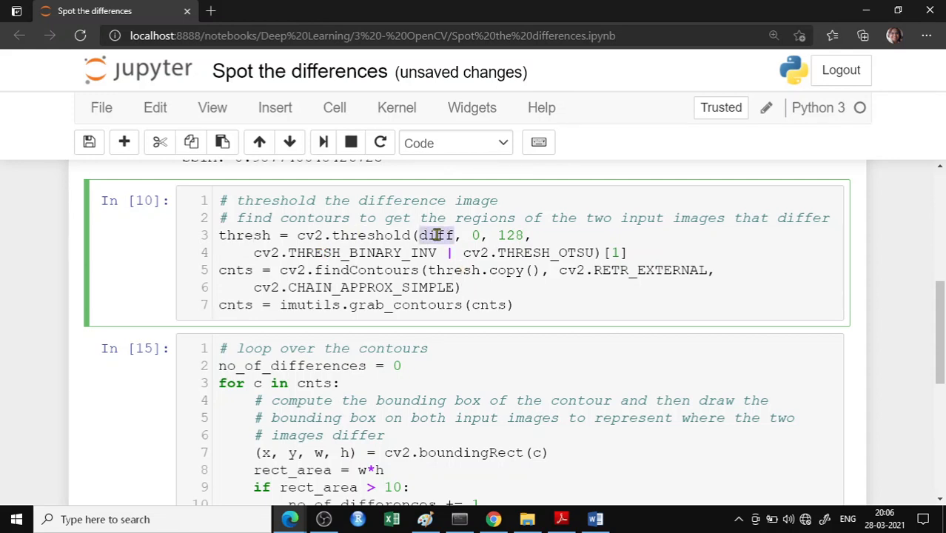
double_click(365, 270)
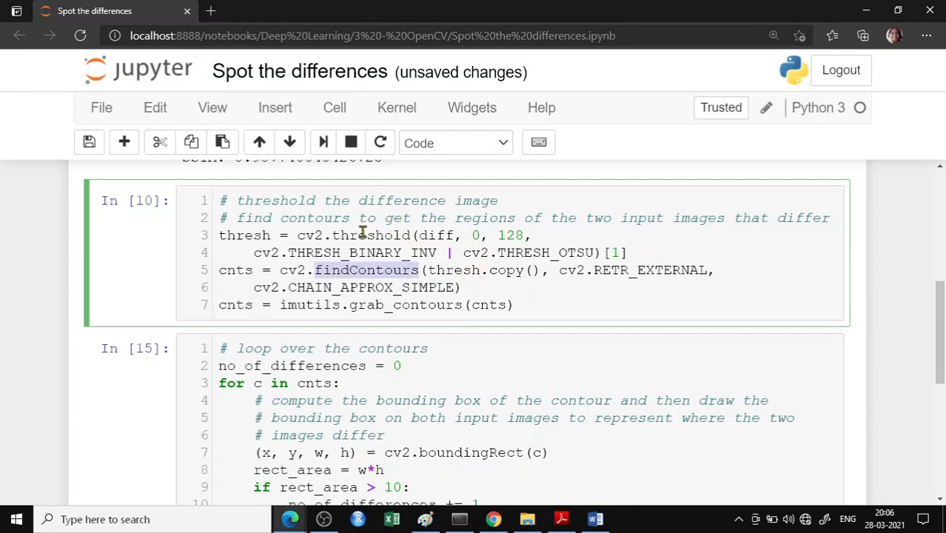
mouse_move(433, 253)
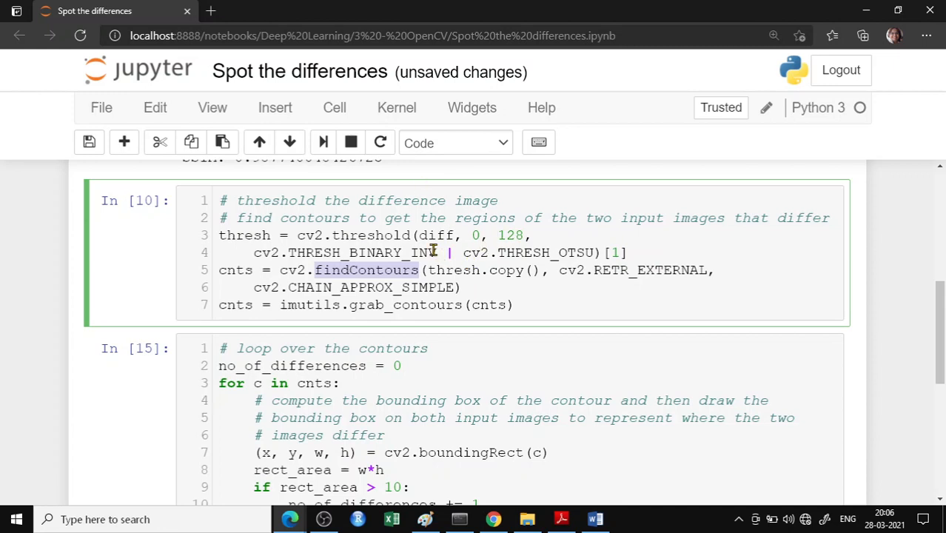
mouse_move(447, 270)
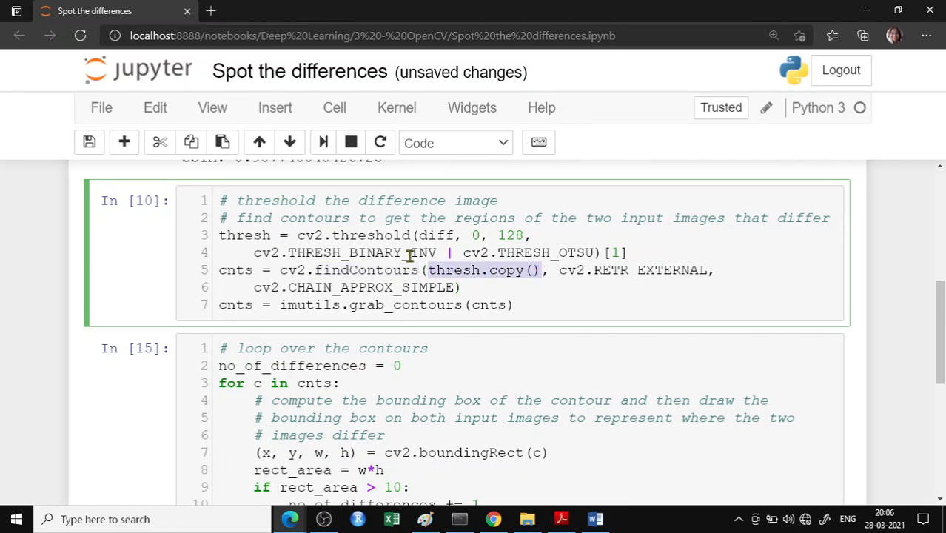
scroll("down", 3)
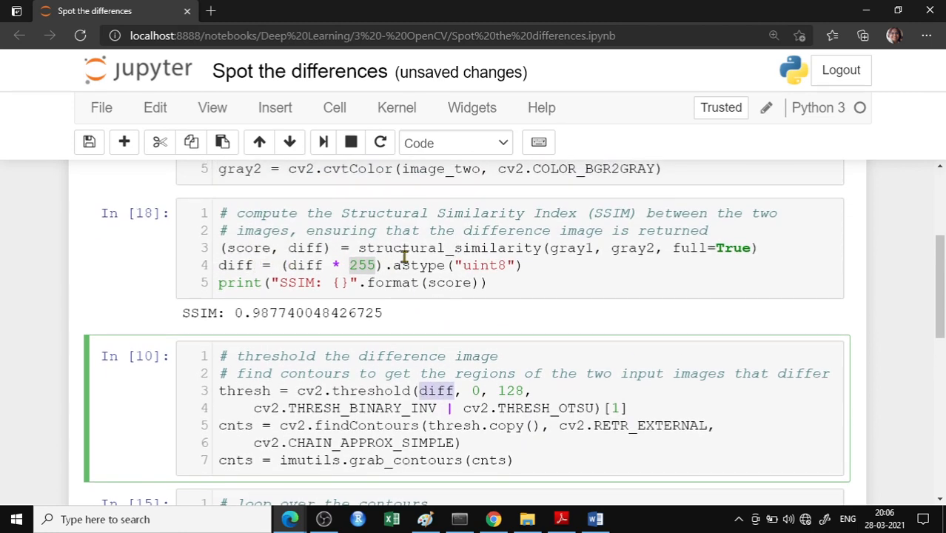
mouse_move(478, 248)
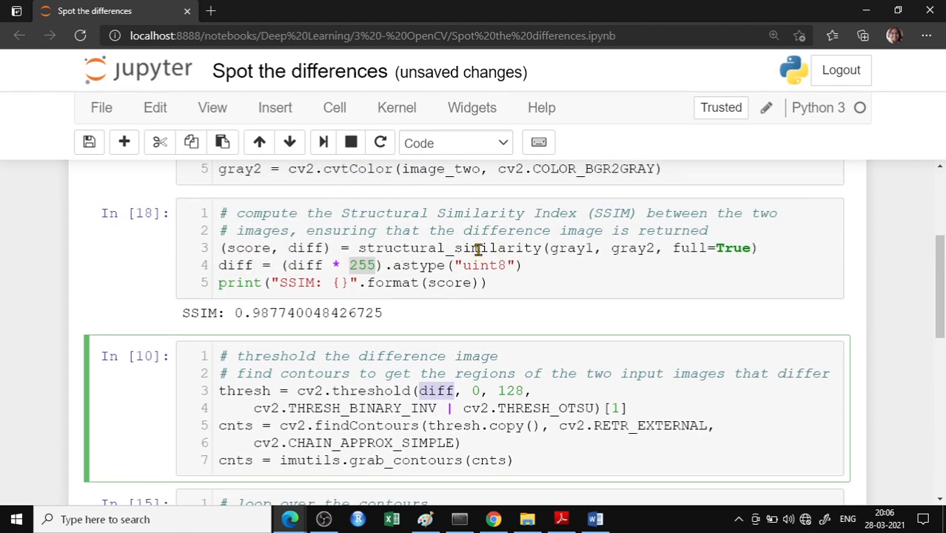
scroll("down", 3)
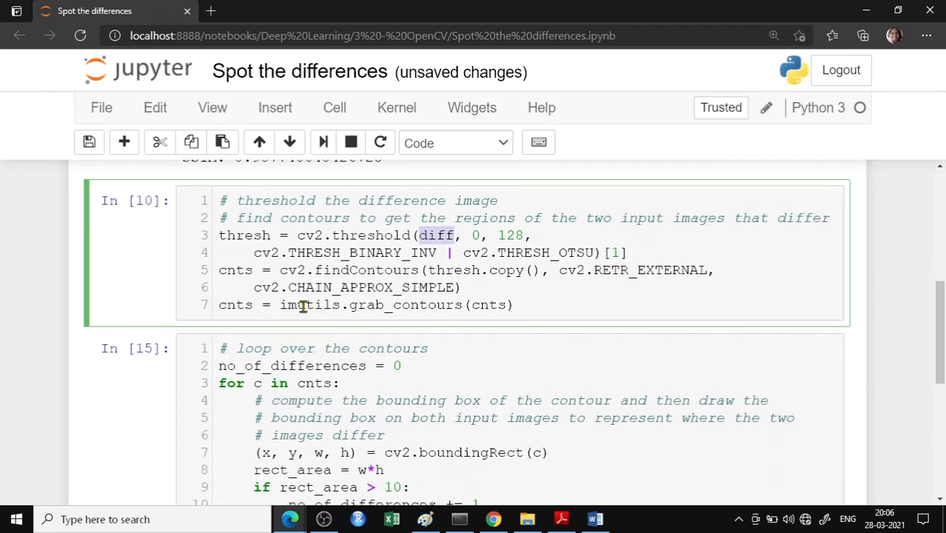
double_click(405, 305)
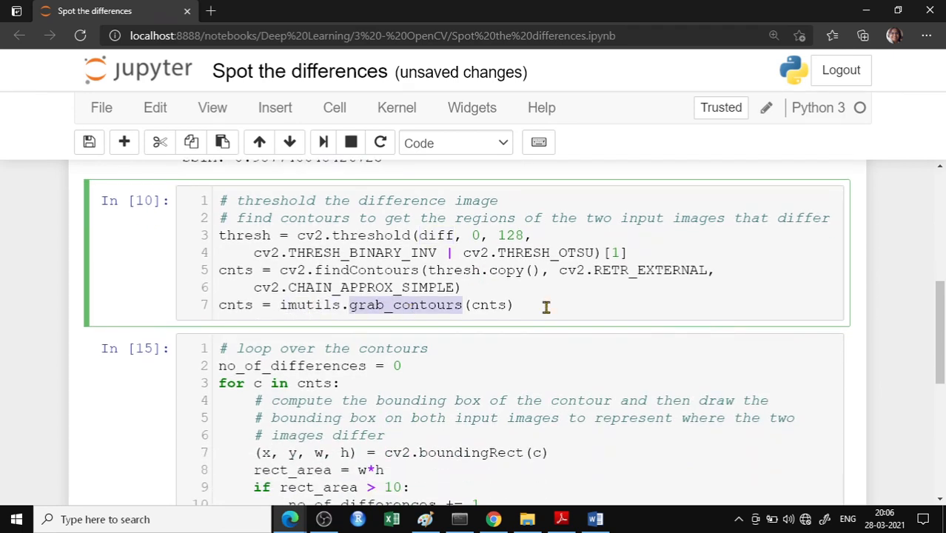
left_click(324, 142)
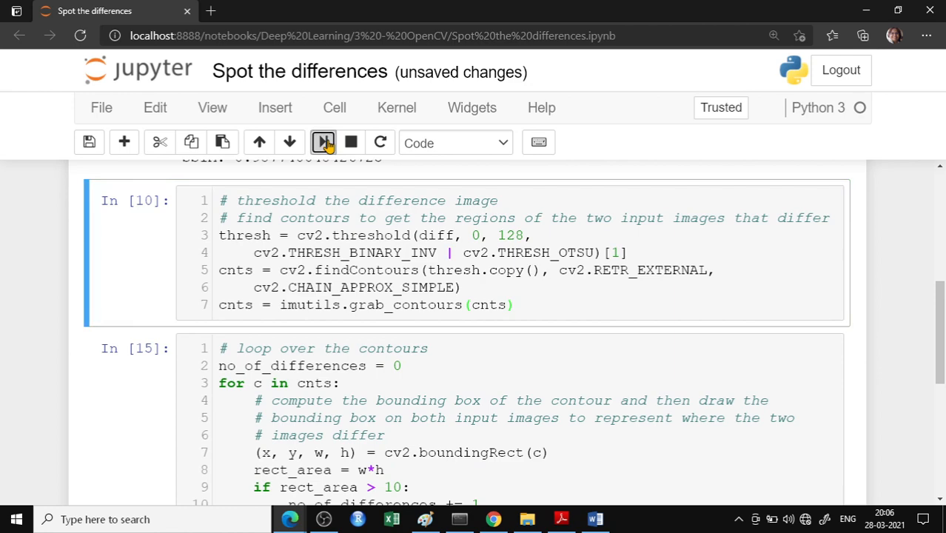
left_click(323, 142)
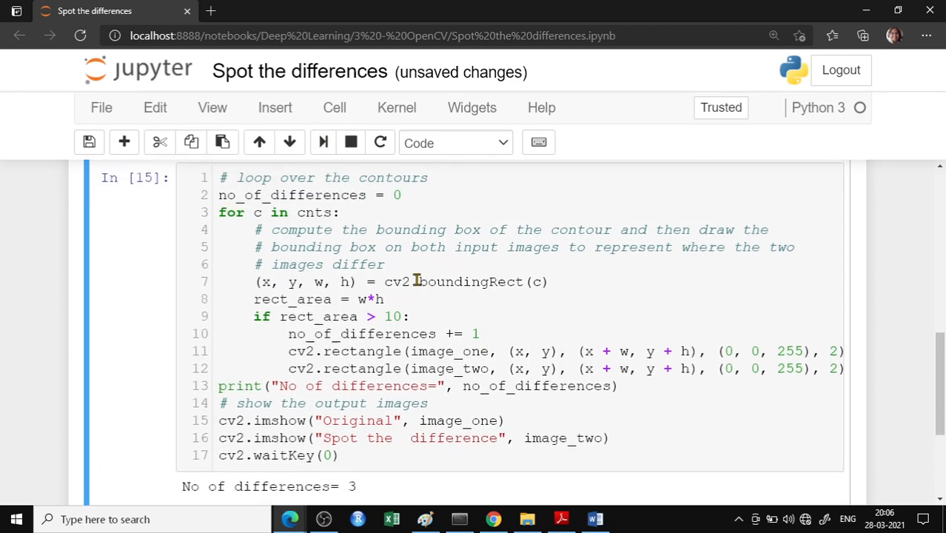
Step: Re-run the loop cell to show three boxed Simpsons differences, then close both image windows
scroll("down", 3)
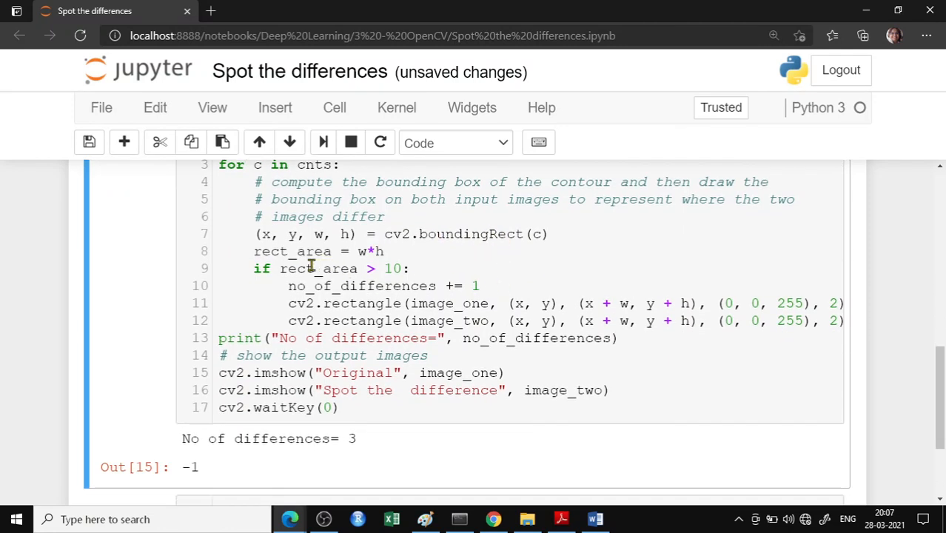
mouse_move(353, 286)
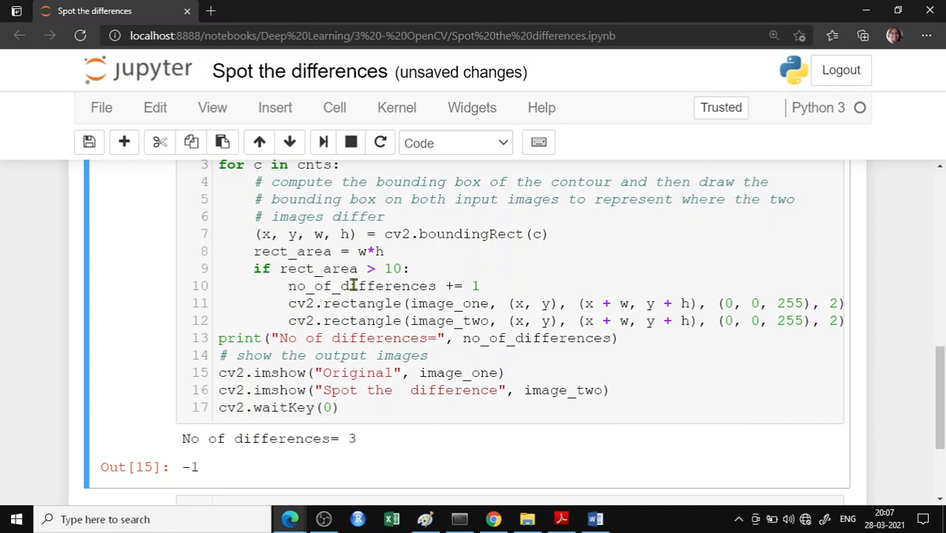
mouse_move(444, 281)
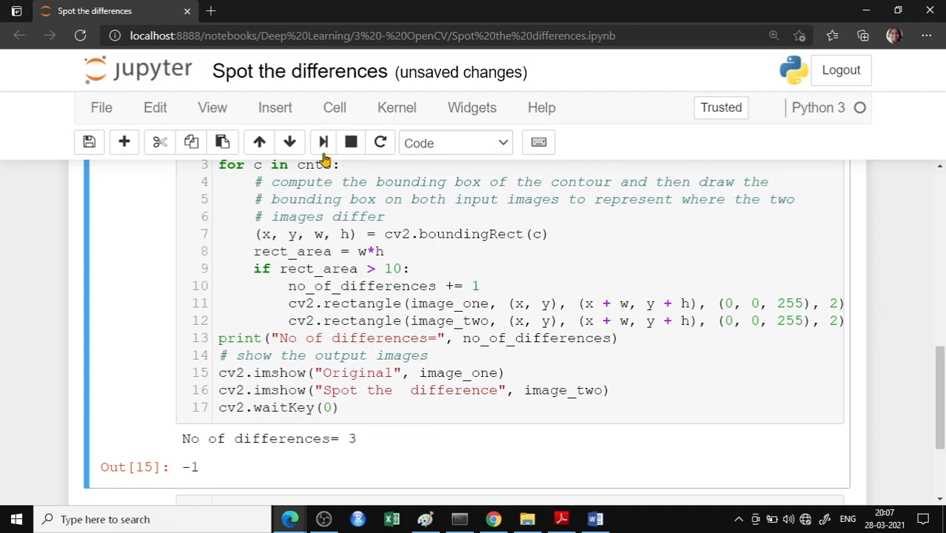
left_click(350, 142)
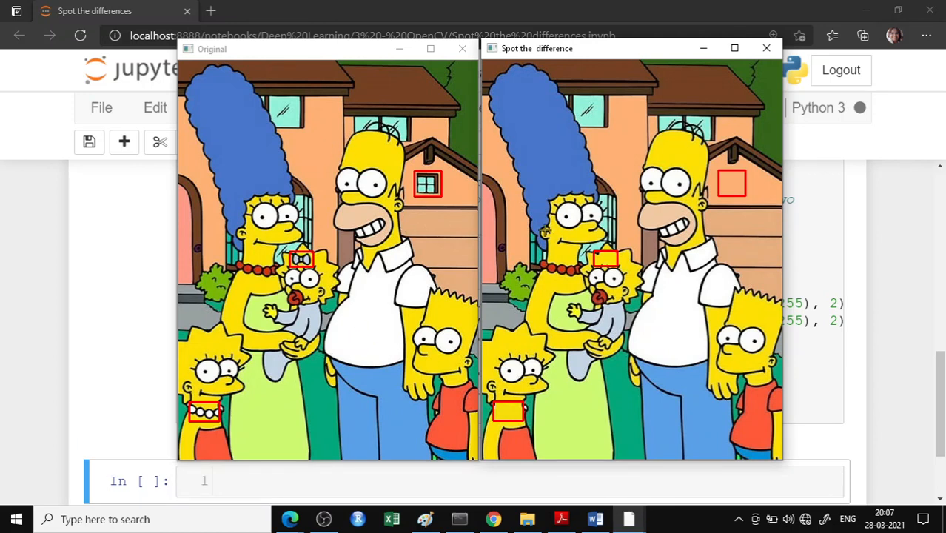
mouse_move(453, 417)
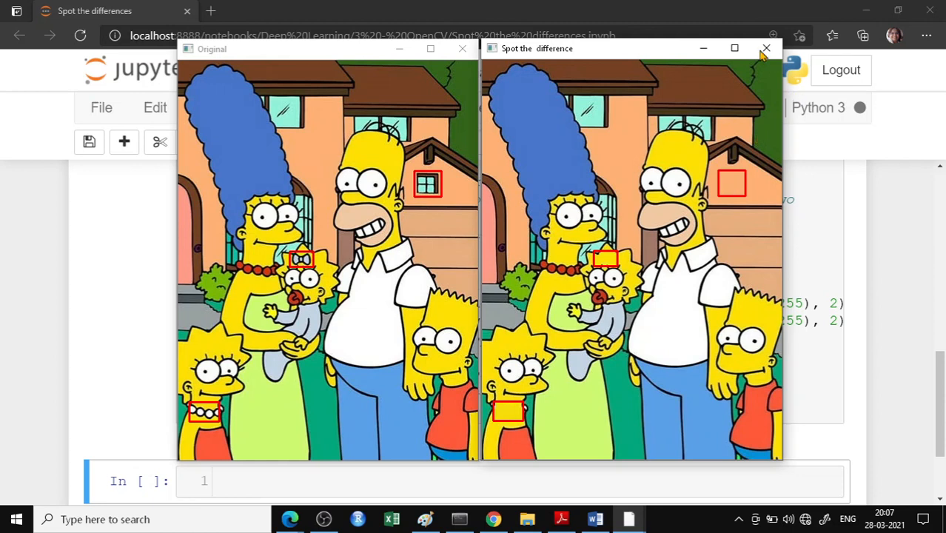
left_click(766, 48)
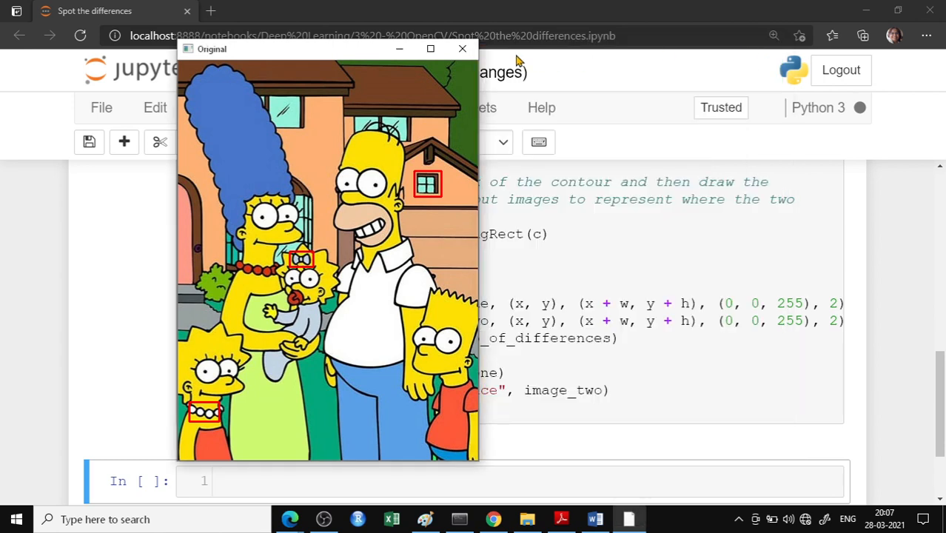
left_click(462, 49)
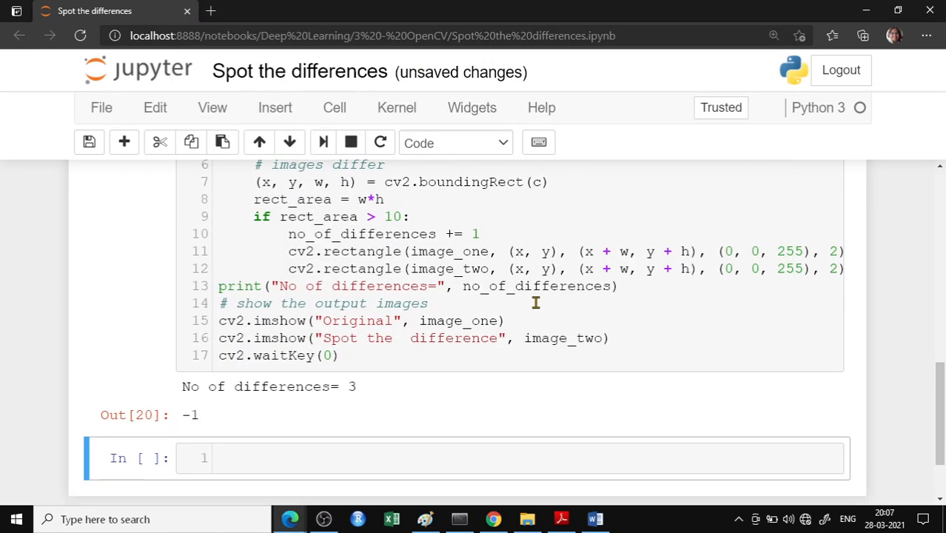
mouse_move(417, 390)
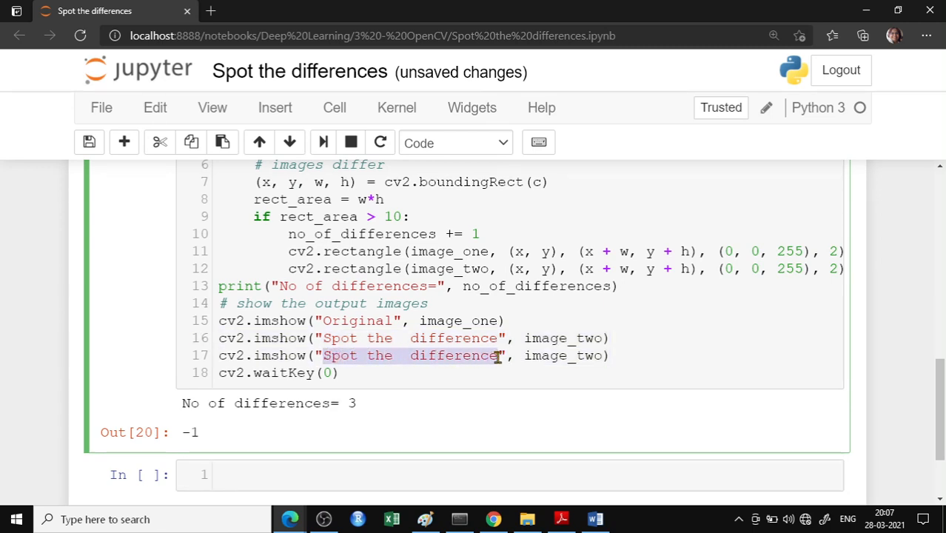
Step: Add a 'Difference image' window showing diff to the loop cell, run it, and close the windows
type("Differ")
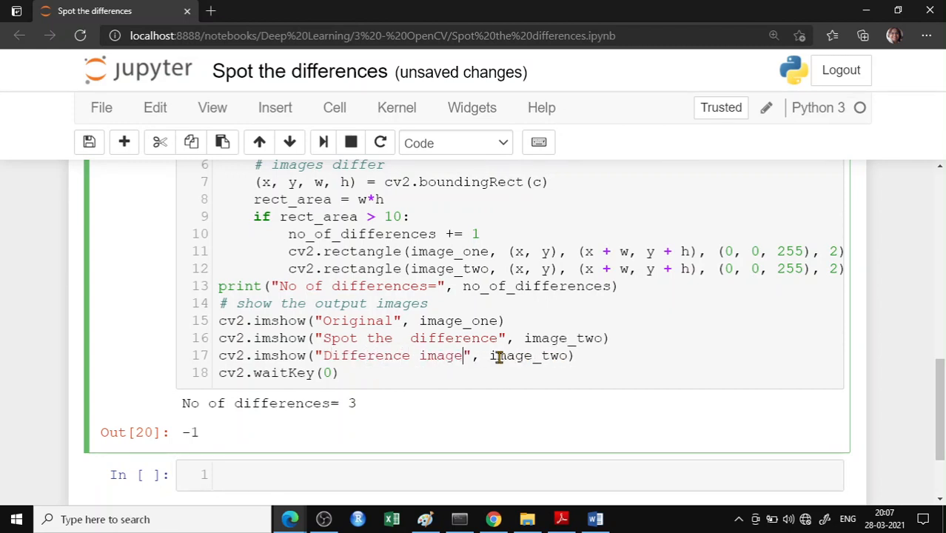
double_click(527, 356)
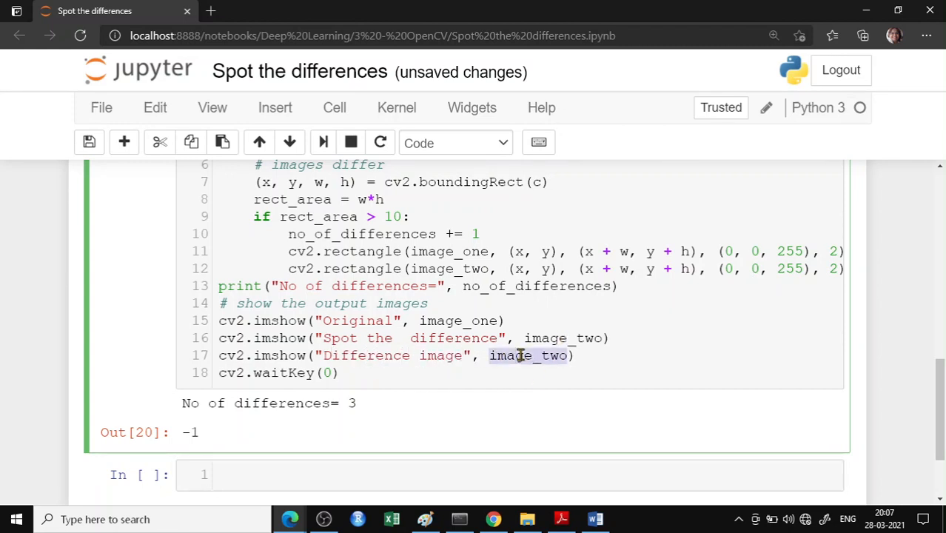
key("Backspace")
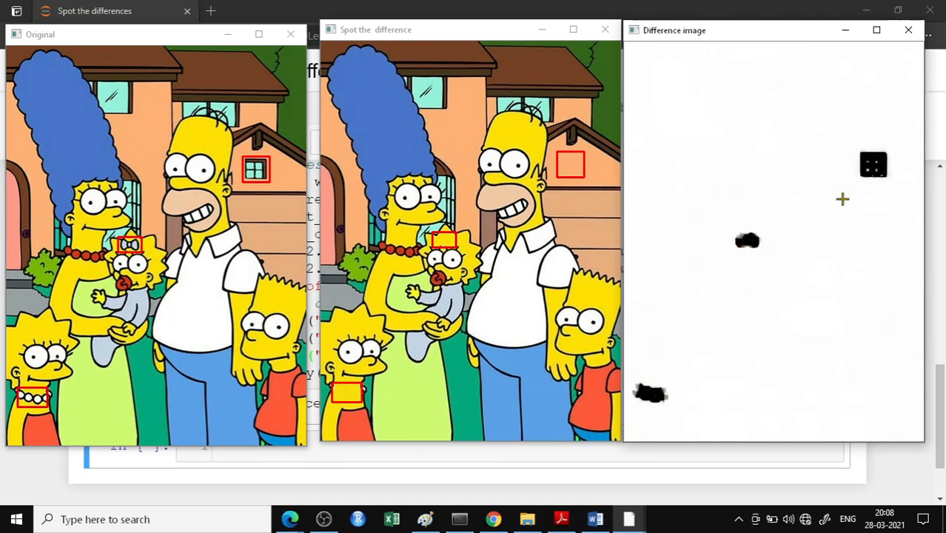
mouse_move(888, 161)
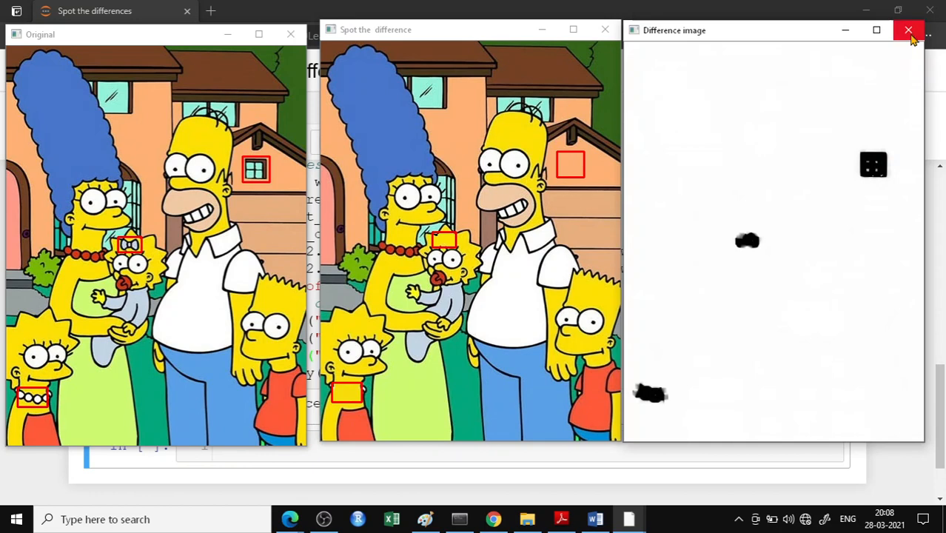
left_click(907, 30)
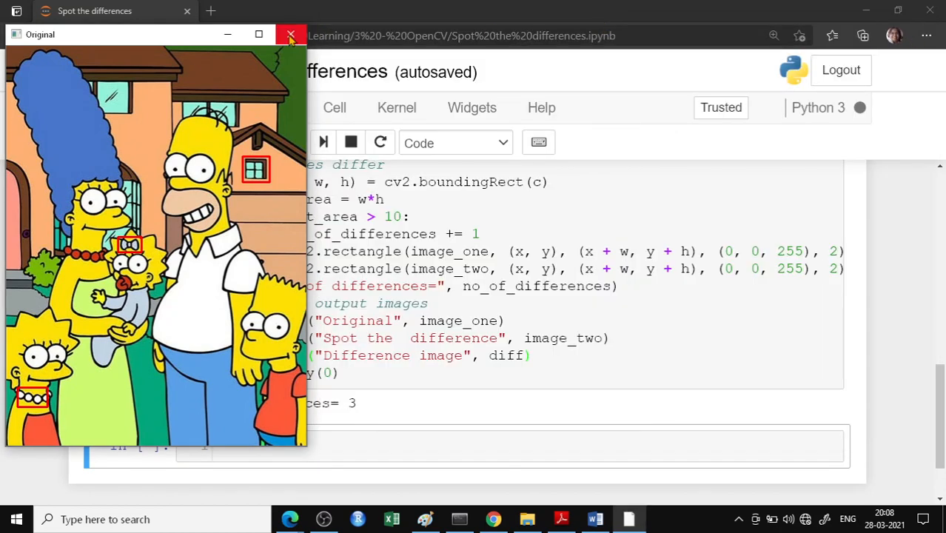
left_click(290, 35)
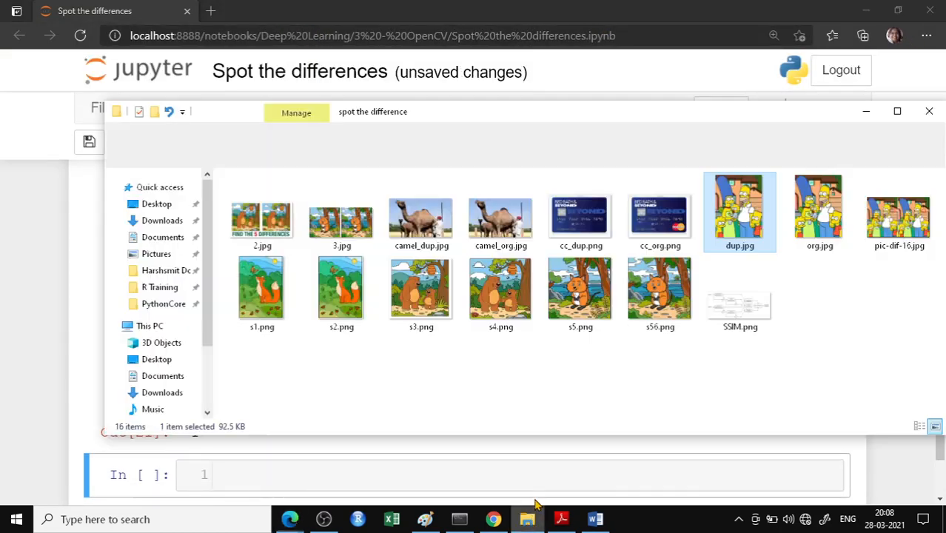
Step: Open cc_org.png and cc_dup.png in Paint via the right-click Edit option
left_click(659, 214)
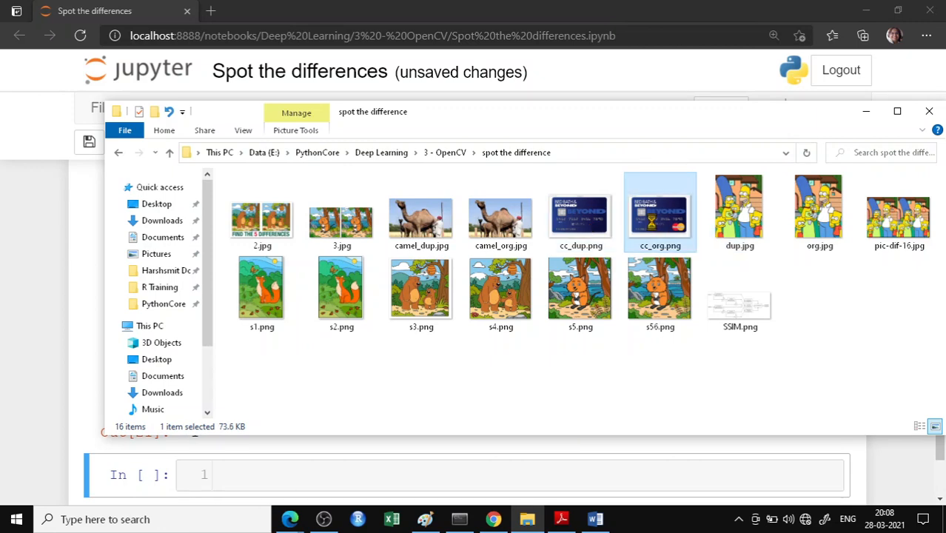
right_click(659, 212)
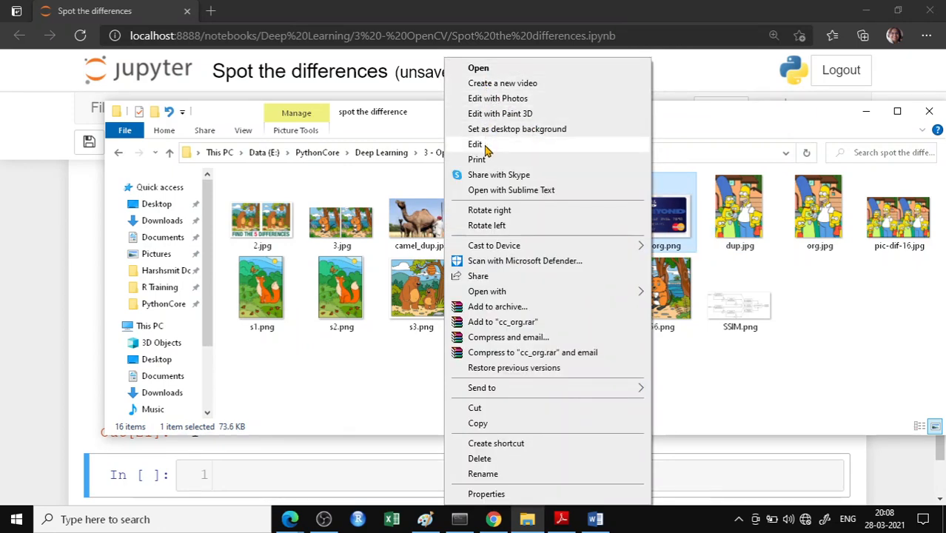
left_click(475, 143)
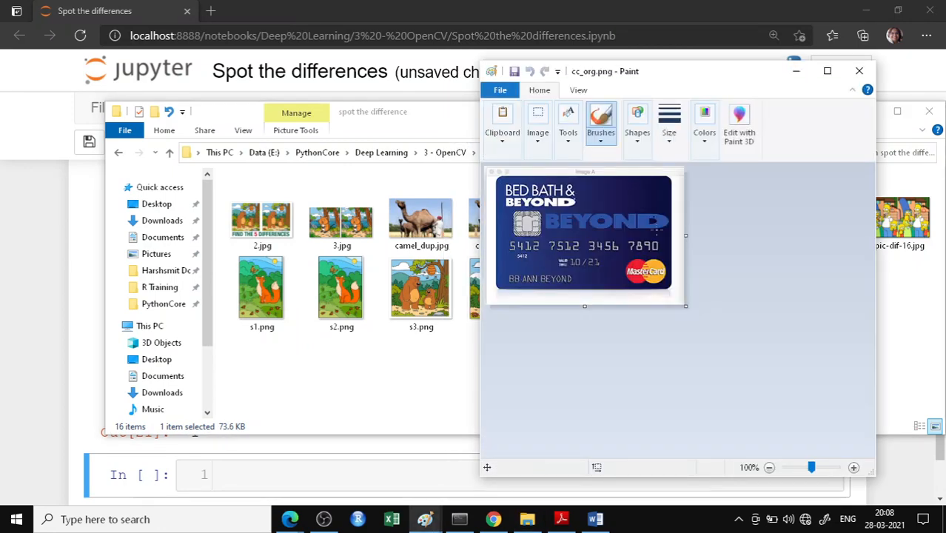
mouse_move(618, 274)
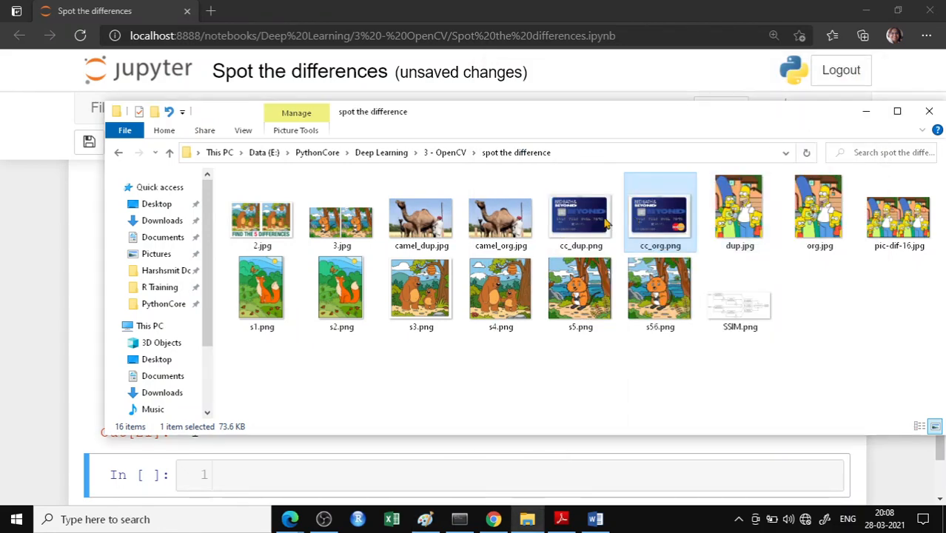
right_click(659, 212)
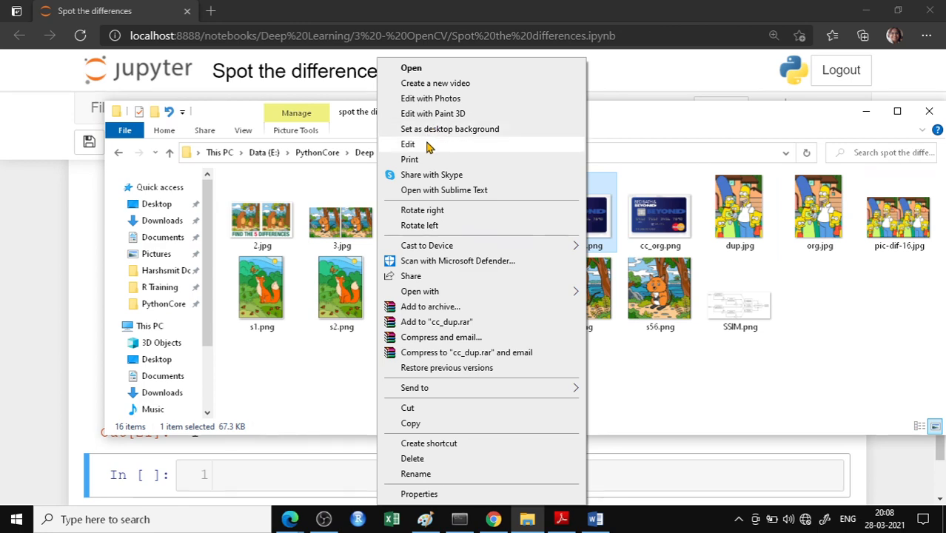
left_click(408, 143)
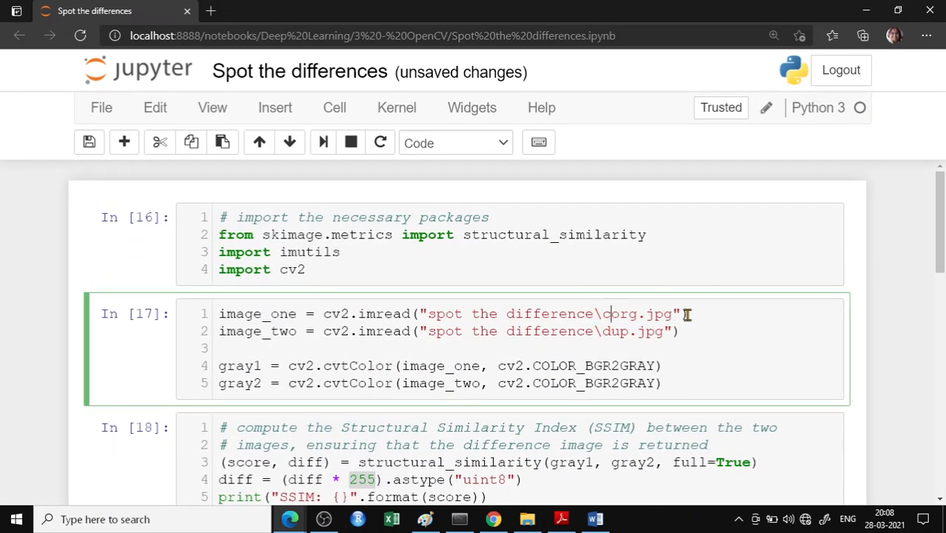
Step: Change the imread paths to cc_org.png and cc_dup.png
type("cc_")
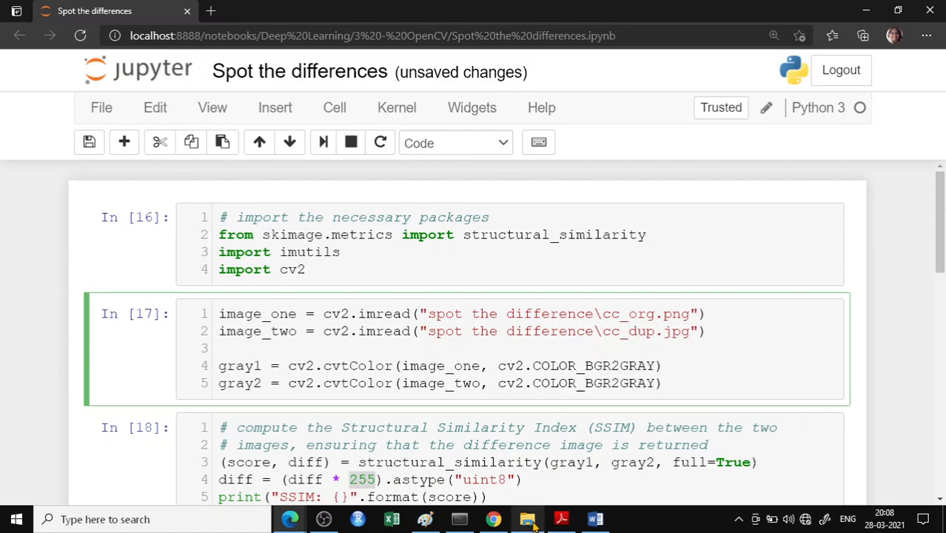
left_click(527, 519)
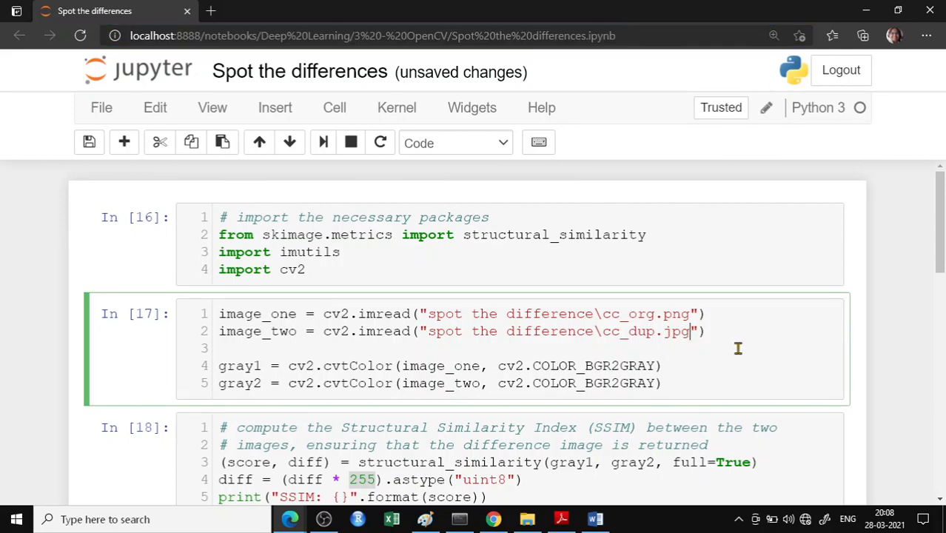
key("BackSpace")
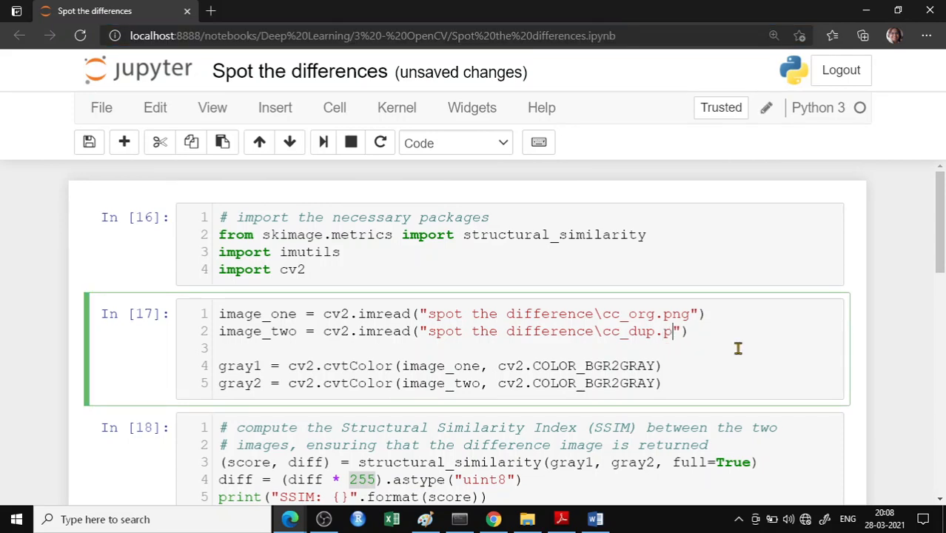
type("ng")
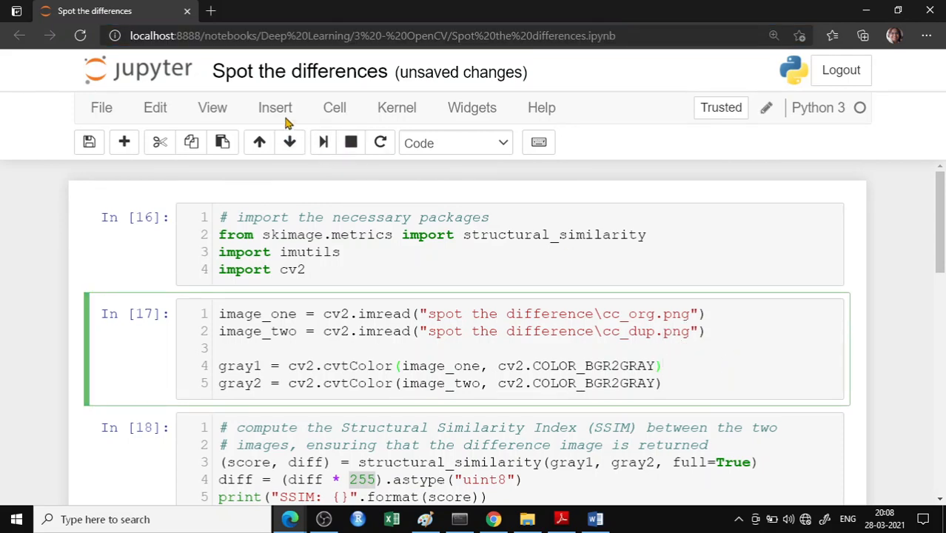
Step: Run all cells, inspect the boxed missing-logo difference, and close the duplicate card window
left_click(333, 108)
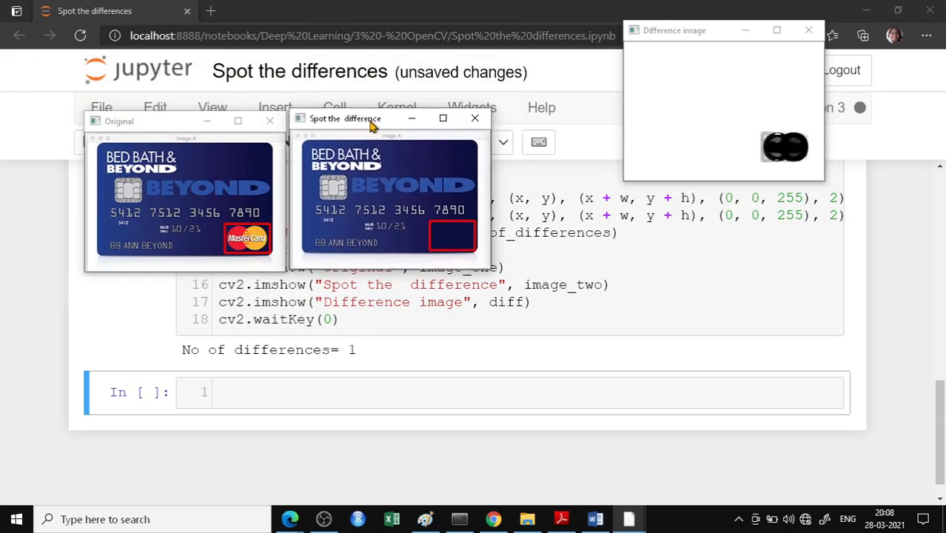
left_click_drag(345, 119, 352, 121)
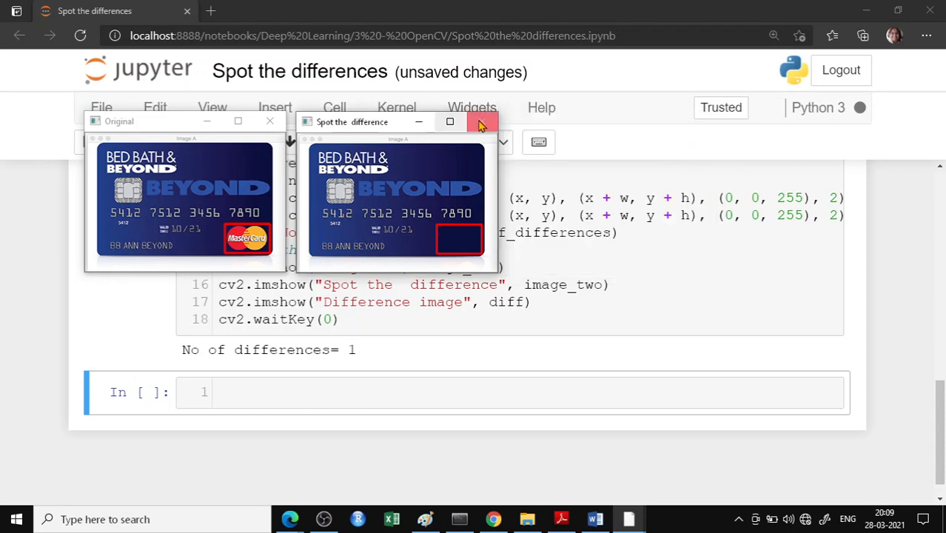
left_click(482, 121)
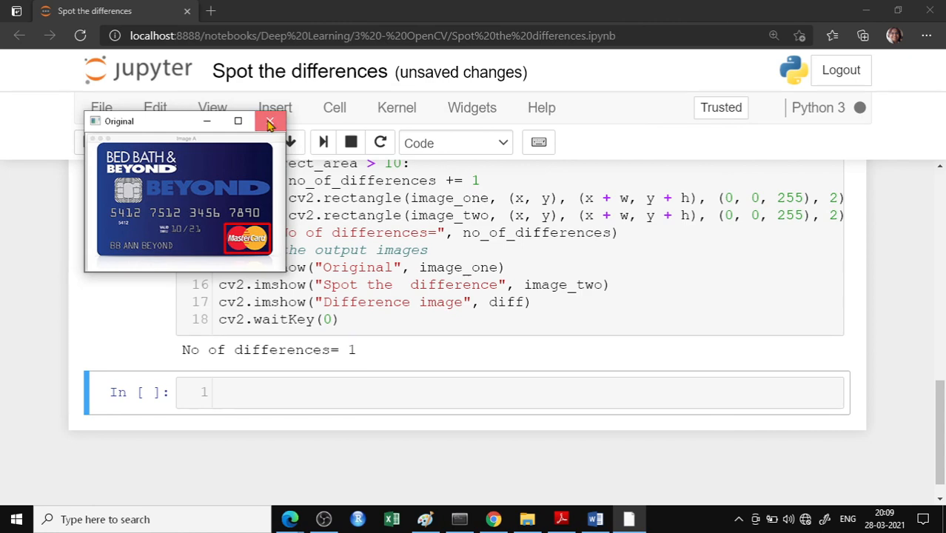